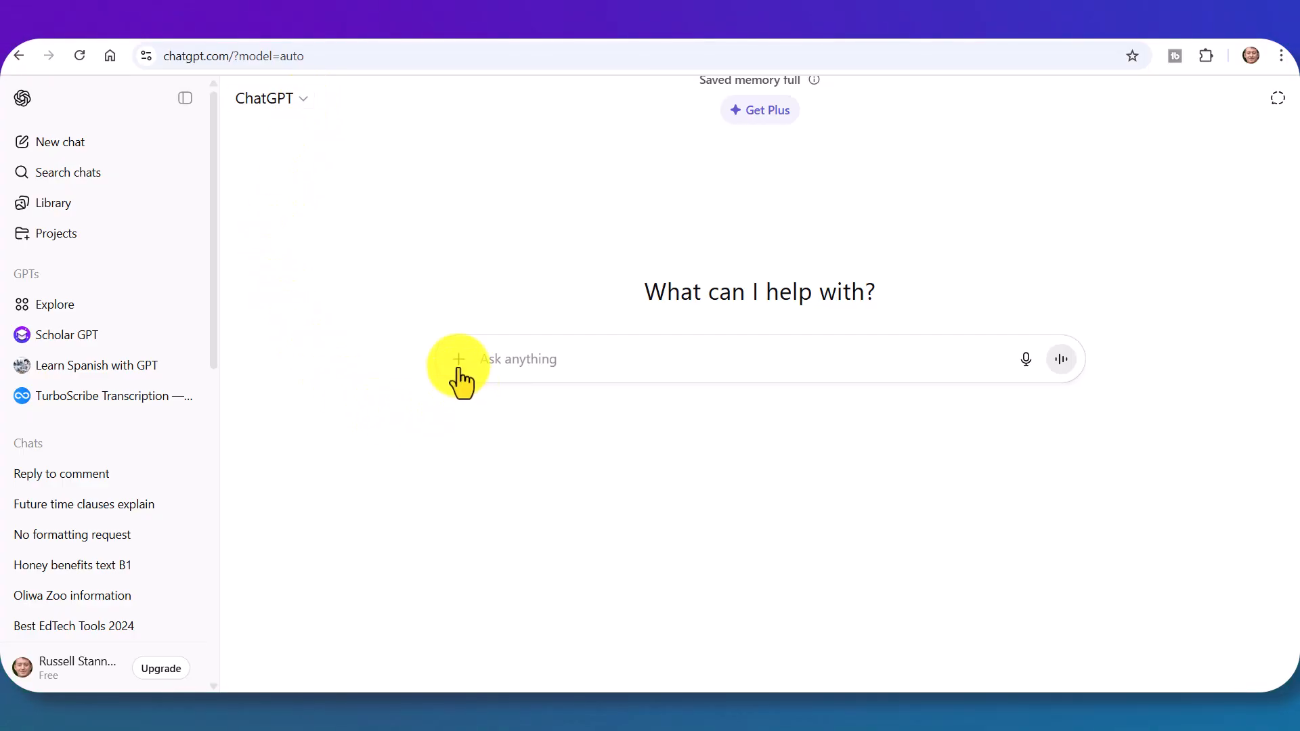
- Start a new chat with Canvas writing mode enabled from the More options
left_click(459, 359)
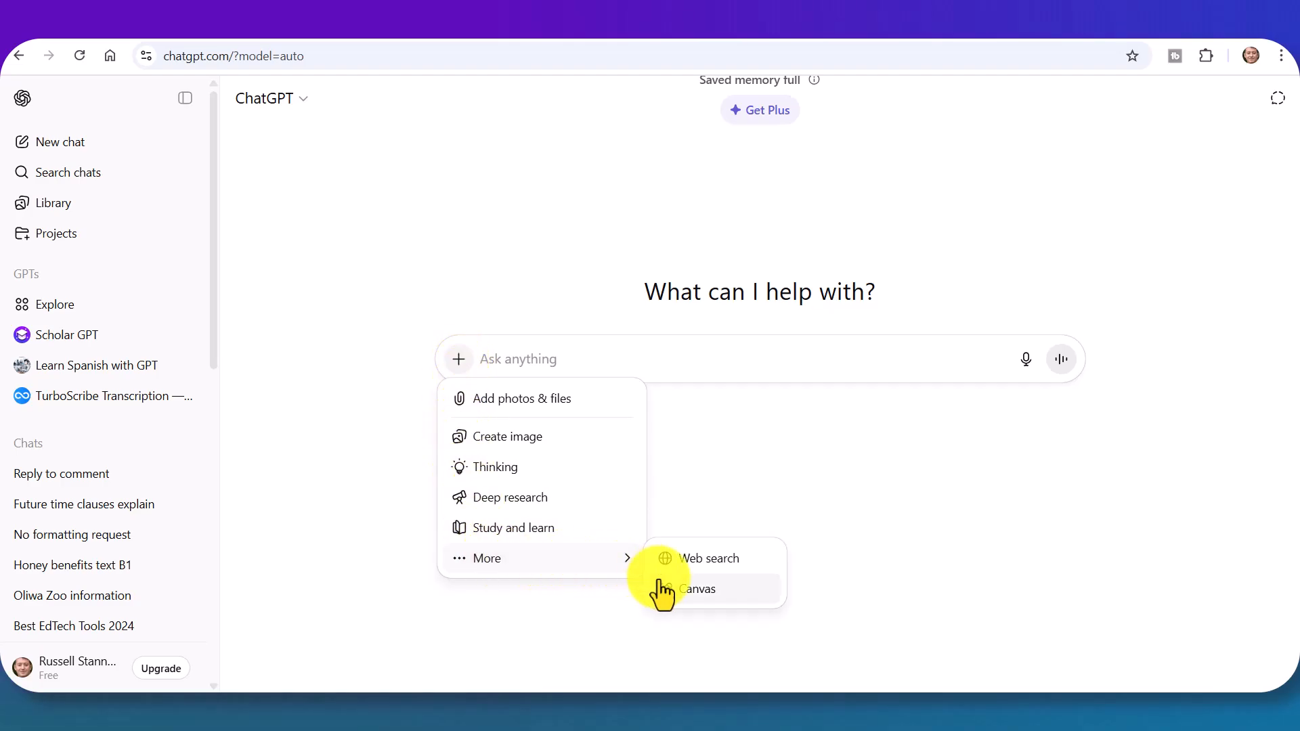
left_click(697, 588)
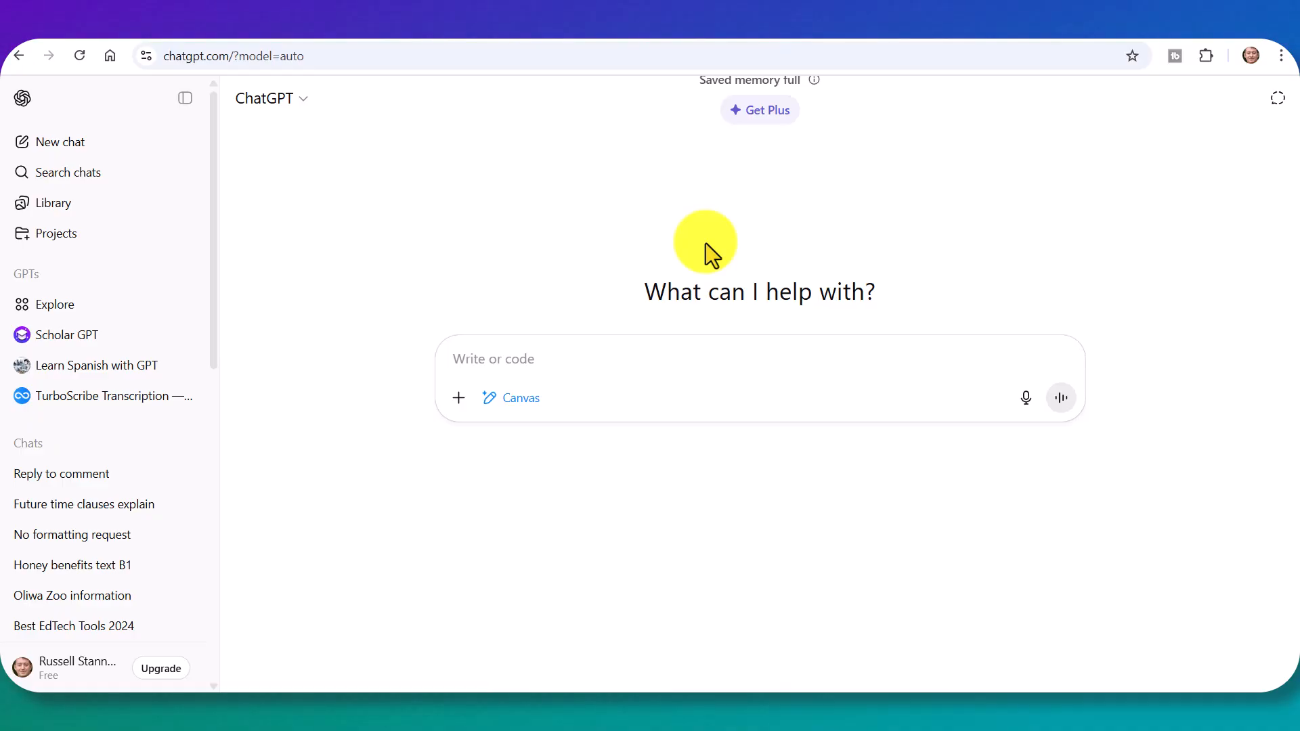
mouse_move(1026, 405)
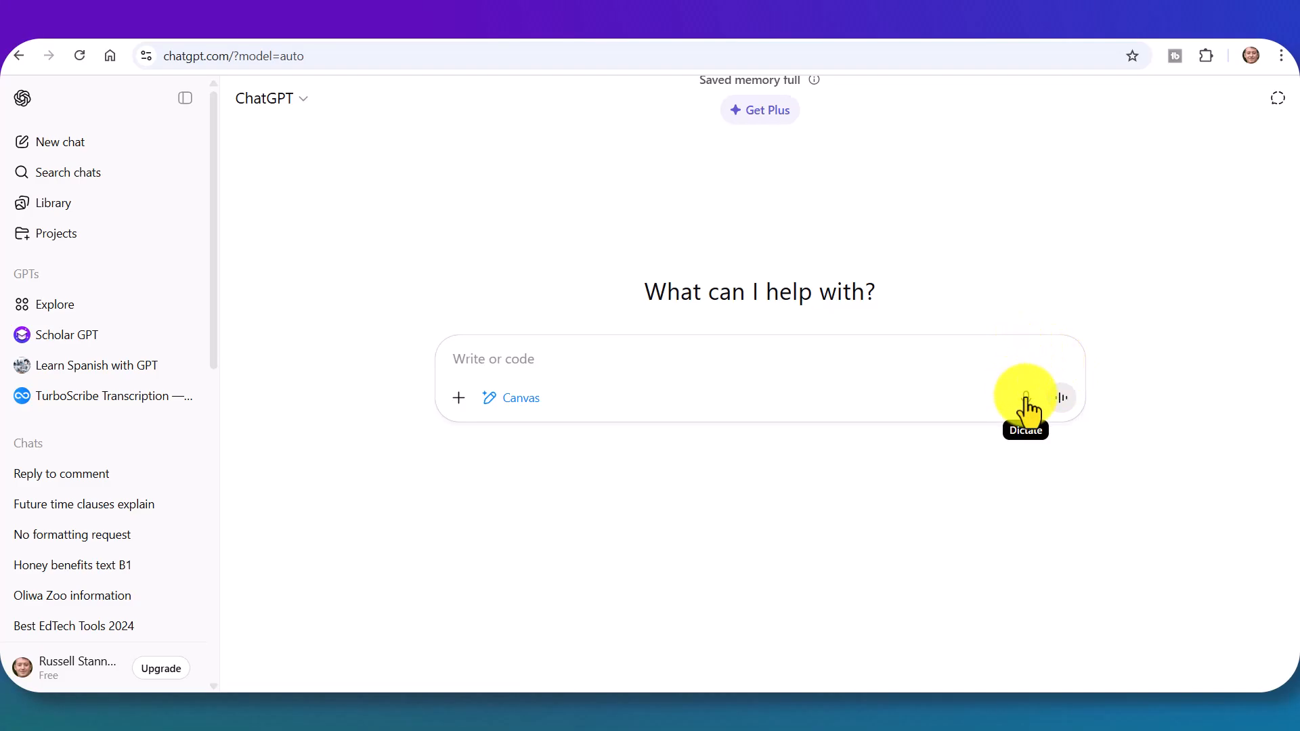
- Dictate and send a request for an A2 past simple story about a boy visiting London
left_click(1024, 398)
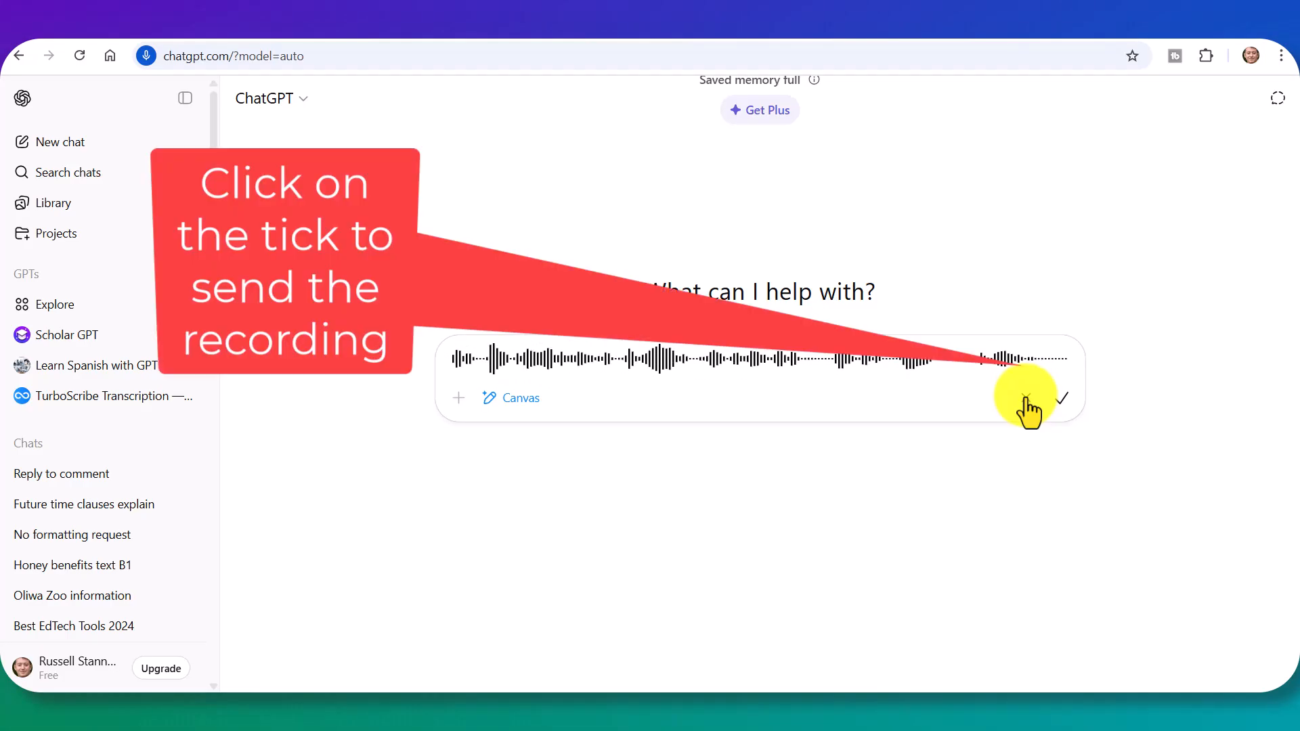
left_click(1063, 398)
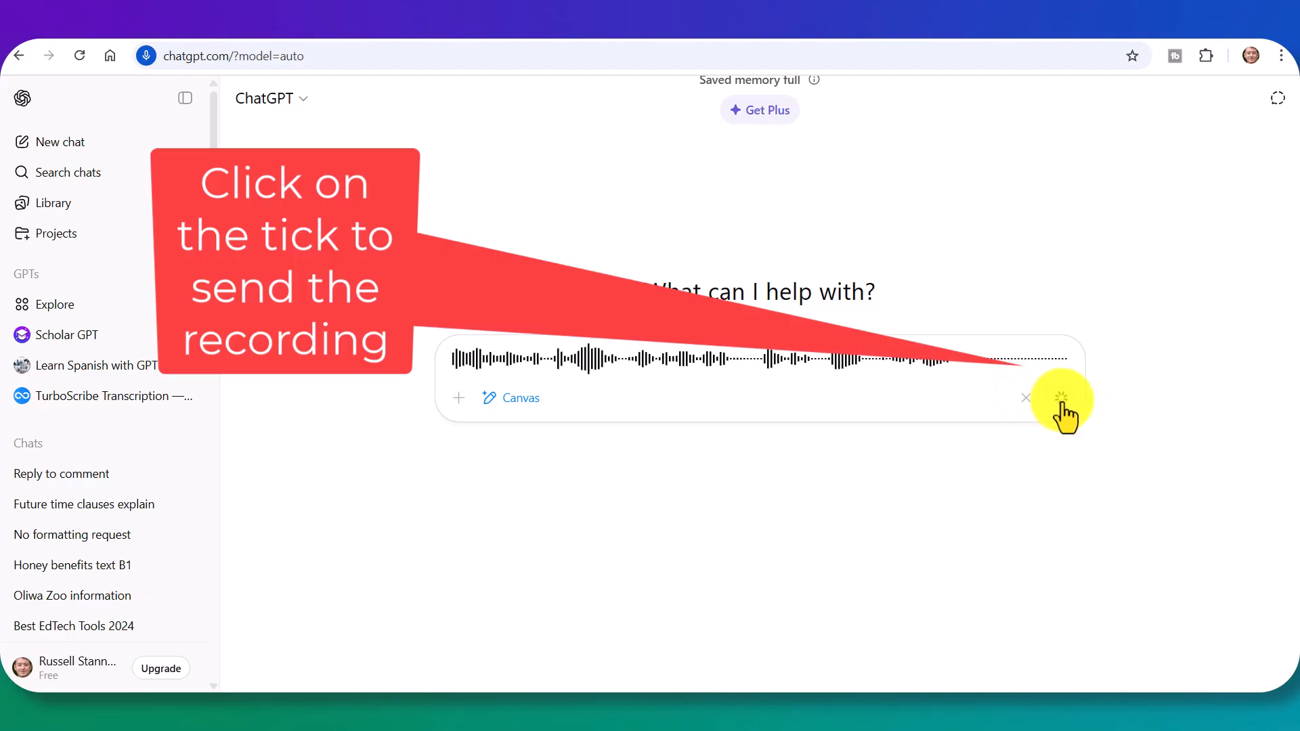
left_click(1061, 399)
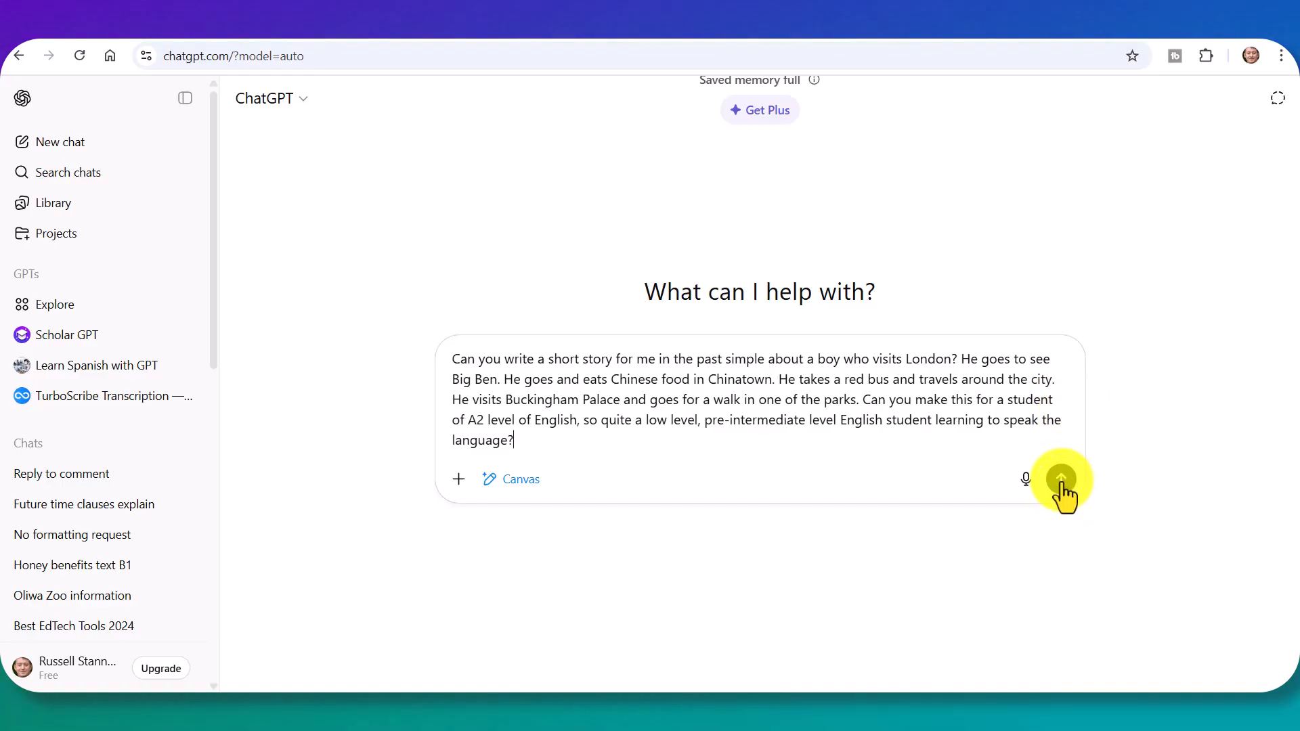
left_click(1061, 480)
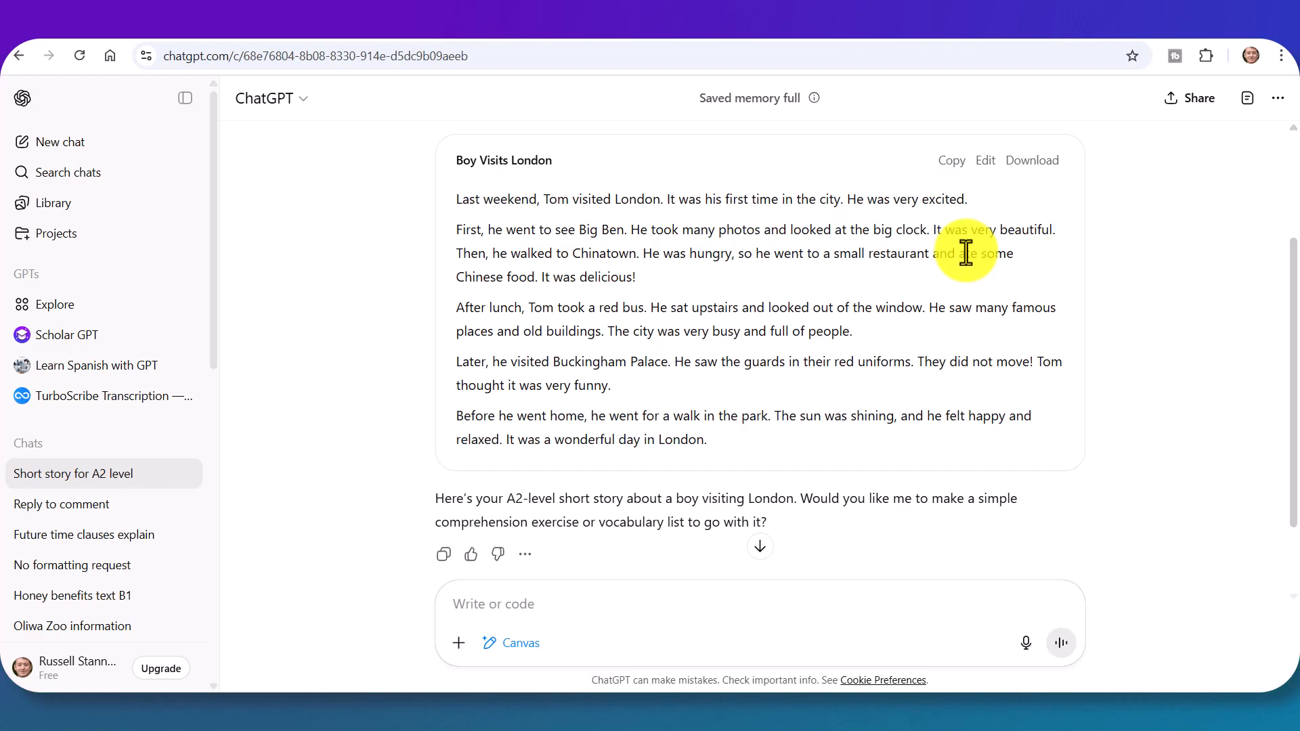
mouse_move(1026, 645)
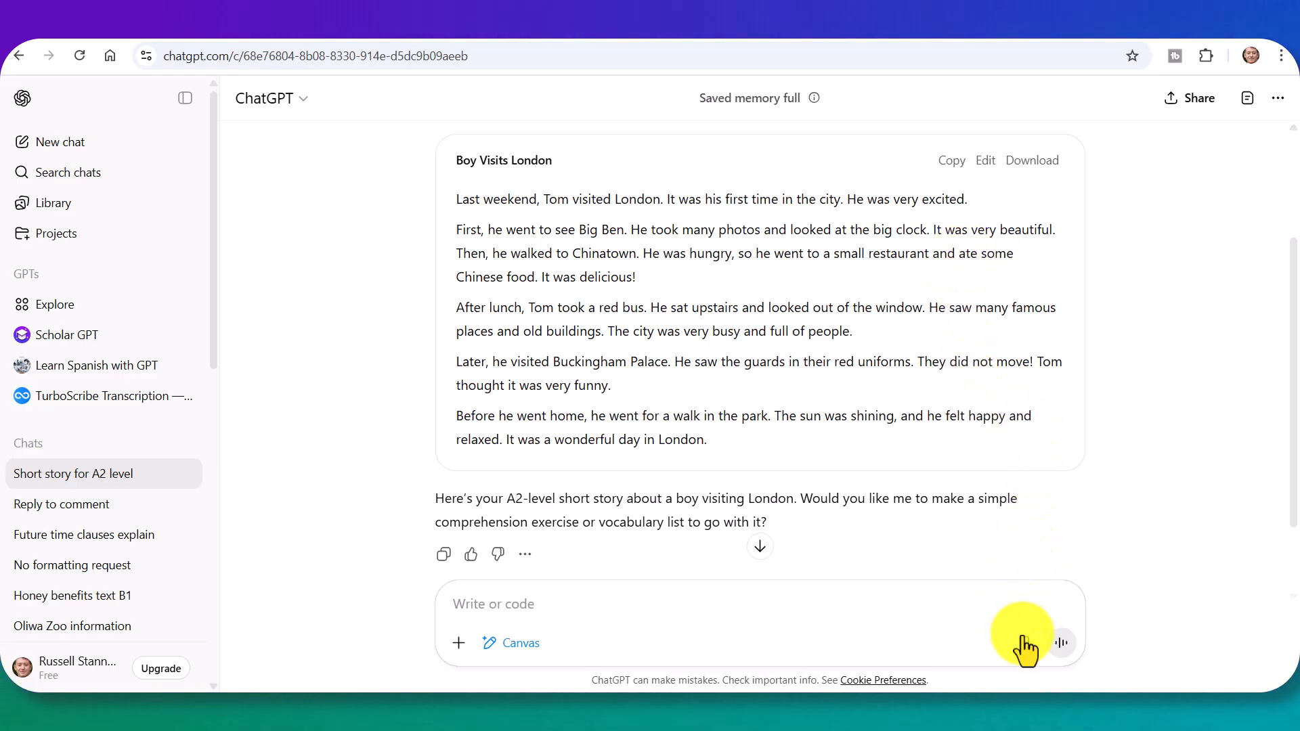
- Dictate and send a request for eight comprehension questions below the London story
left_click(1060, 642)
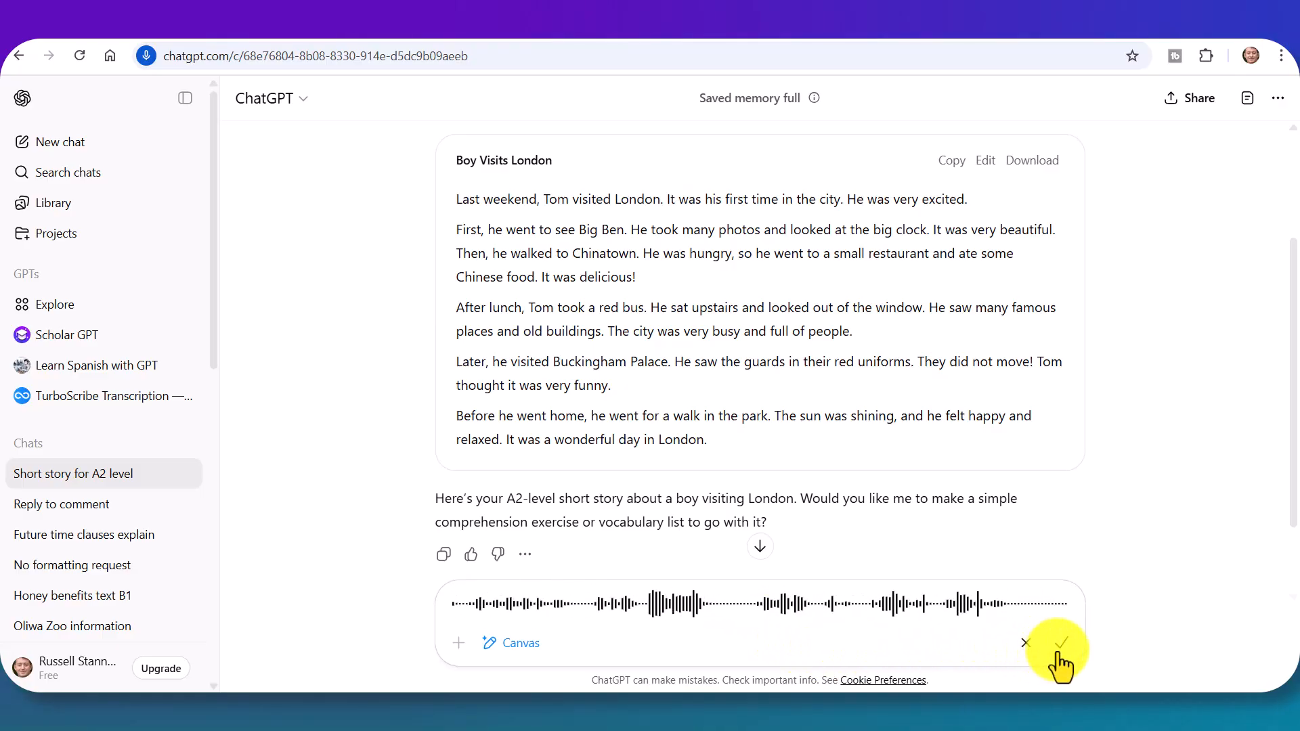
left_click(1057, 643)
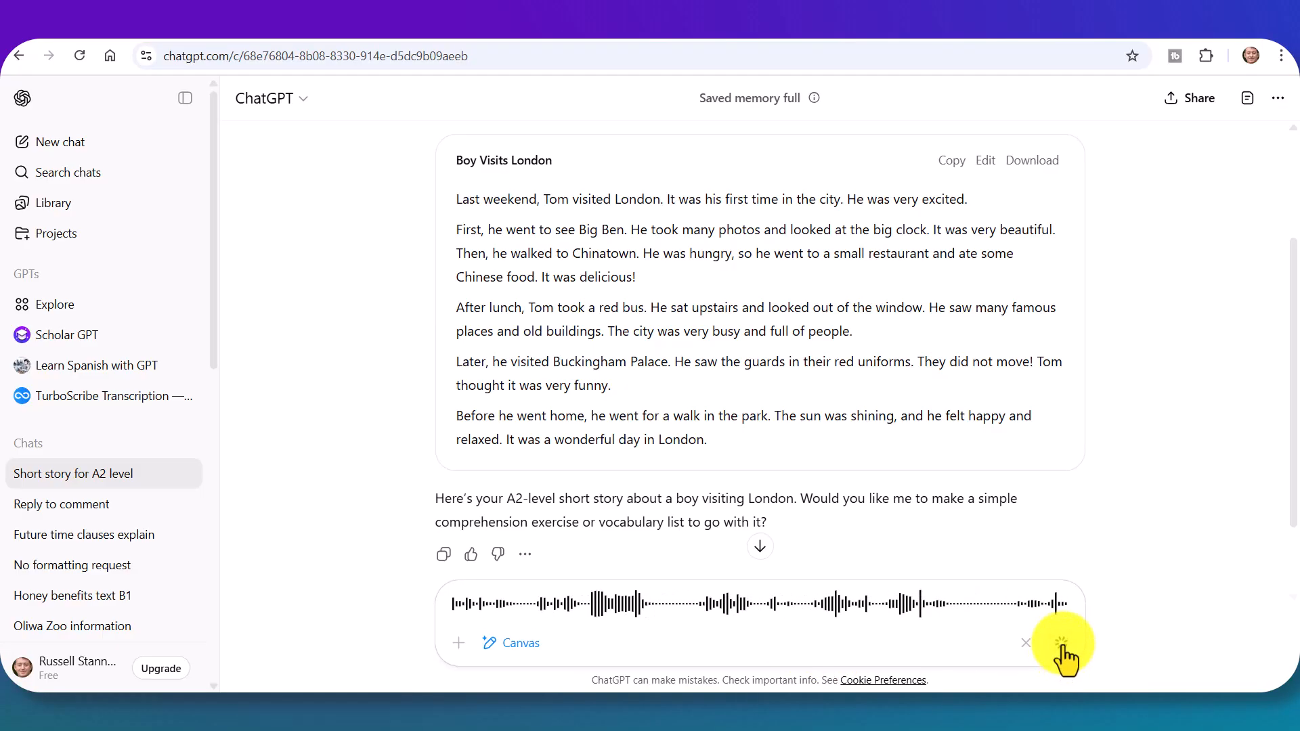
left_click(1063, 646)
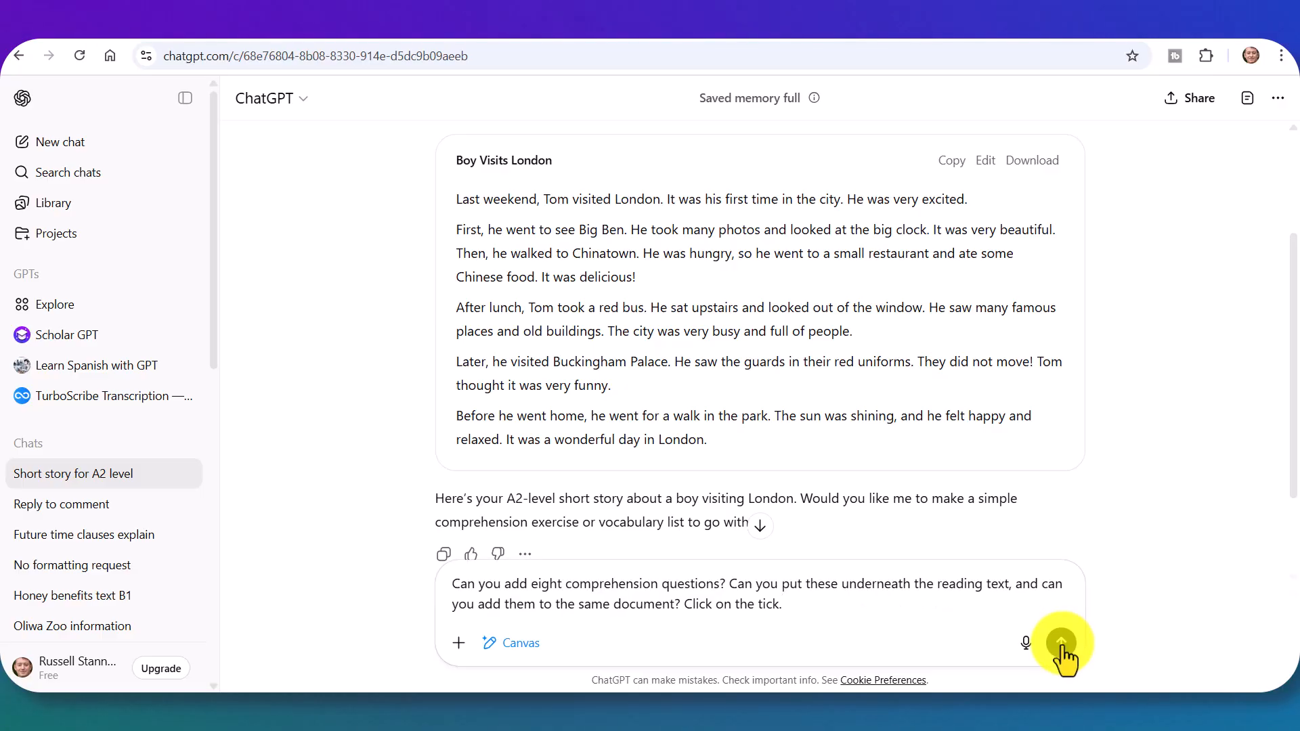
left_click(1060, 642)
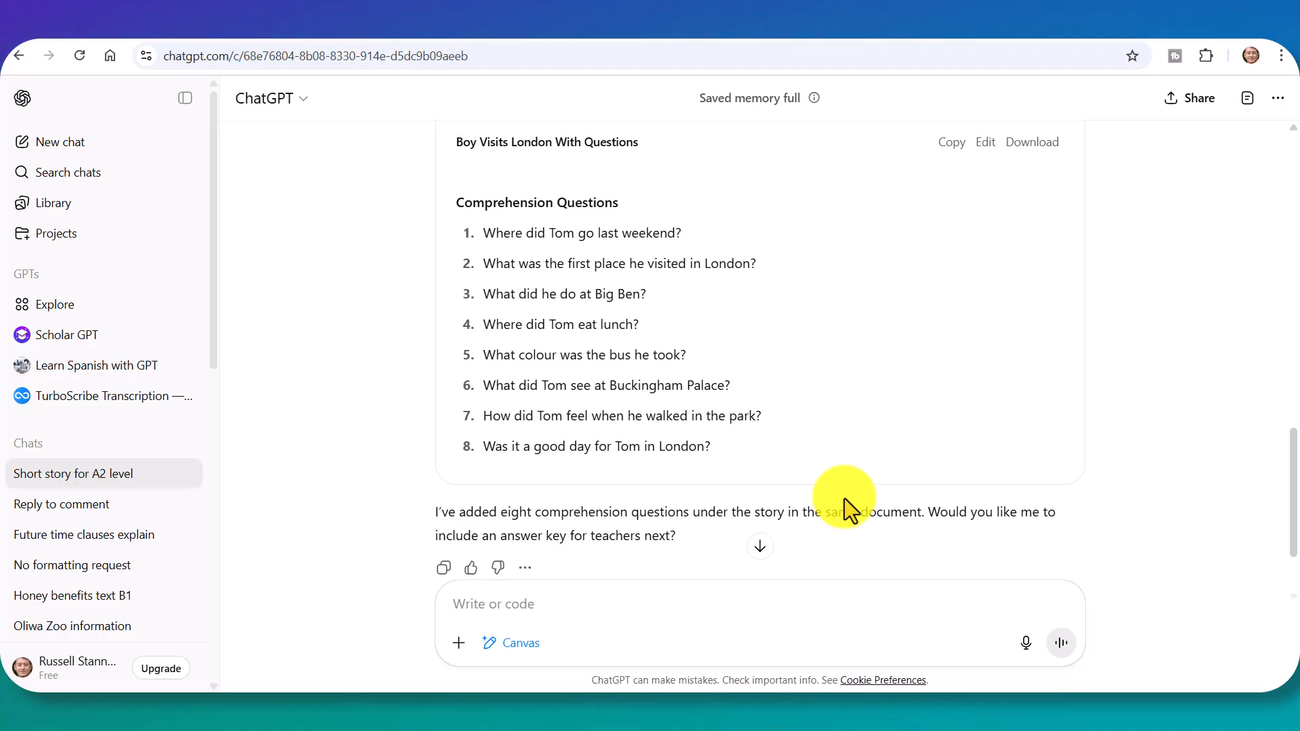
mouse_move(649, 584)
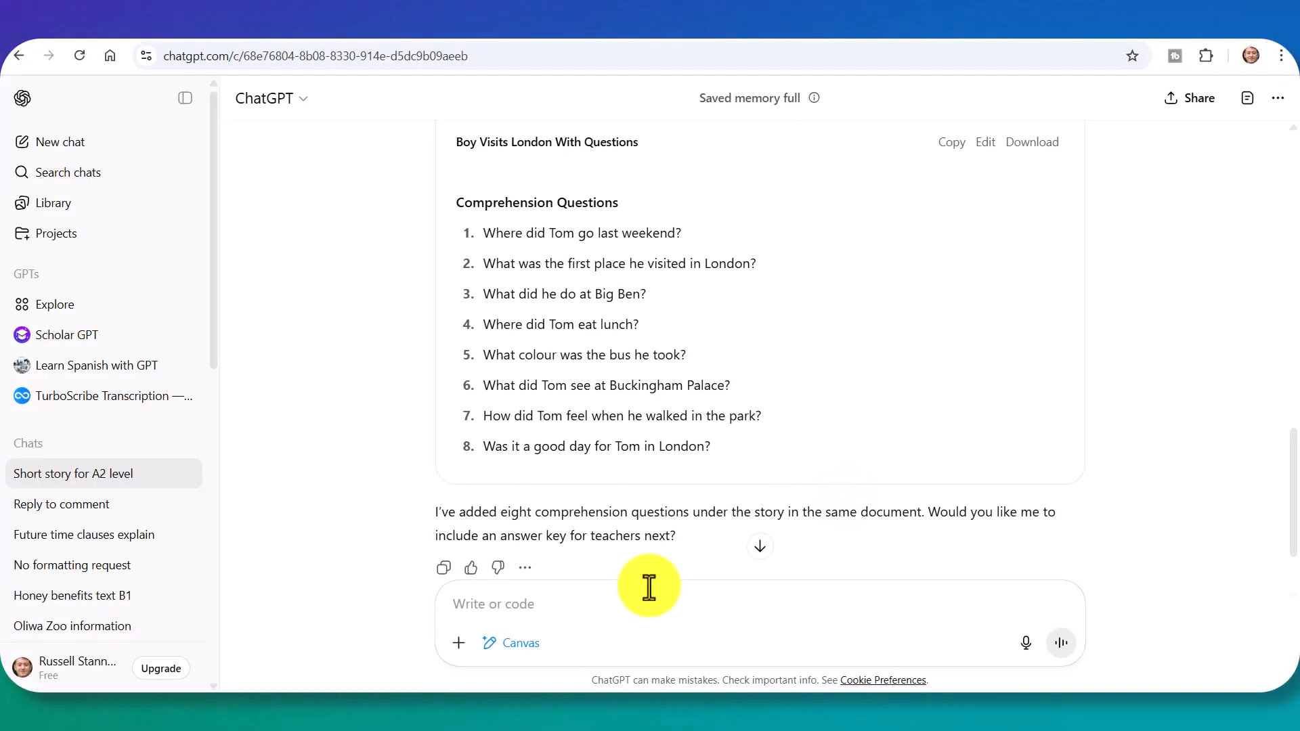
mouse_move(1026, 643)
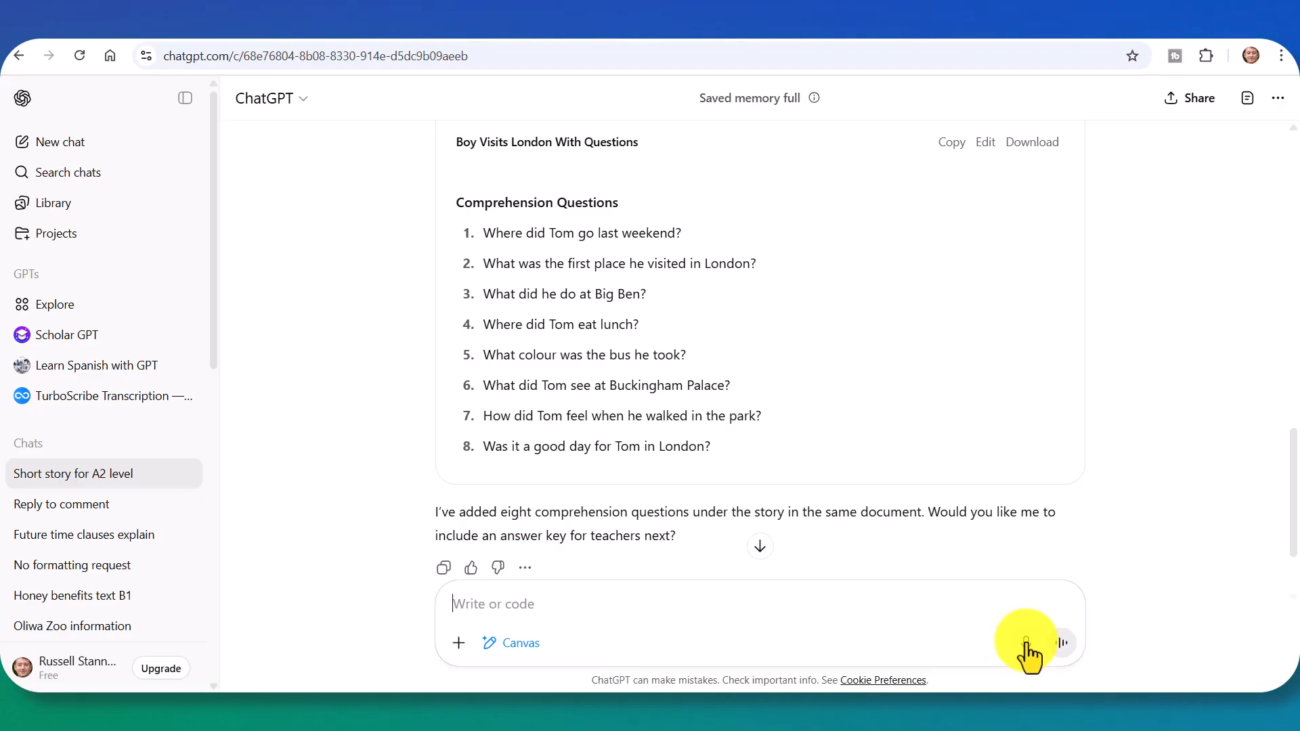
- Dictate and send a request for ten key words with definitions above the story
left_click(1027, 642)
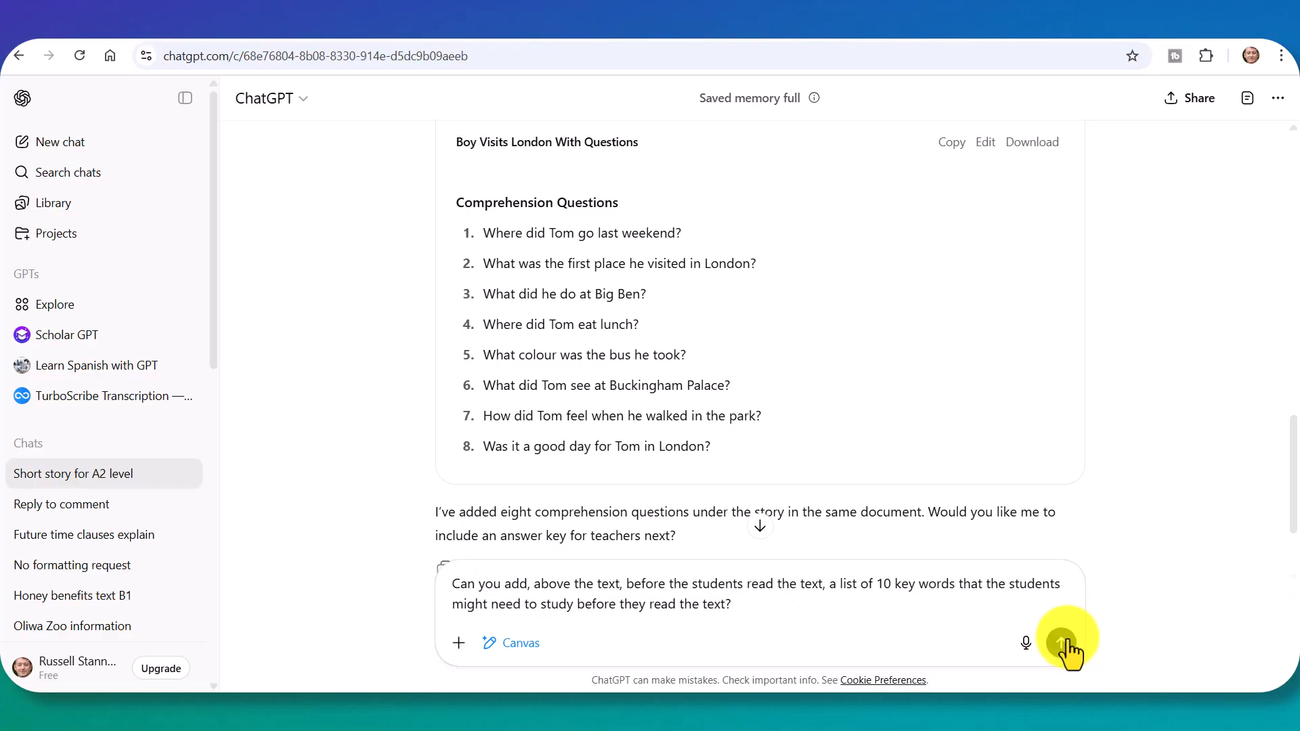
left_click(1067, 643)
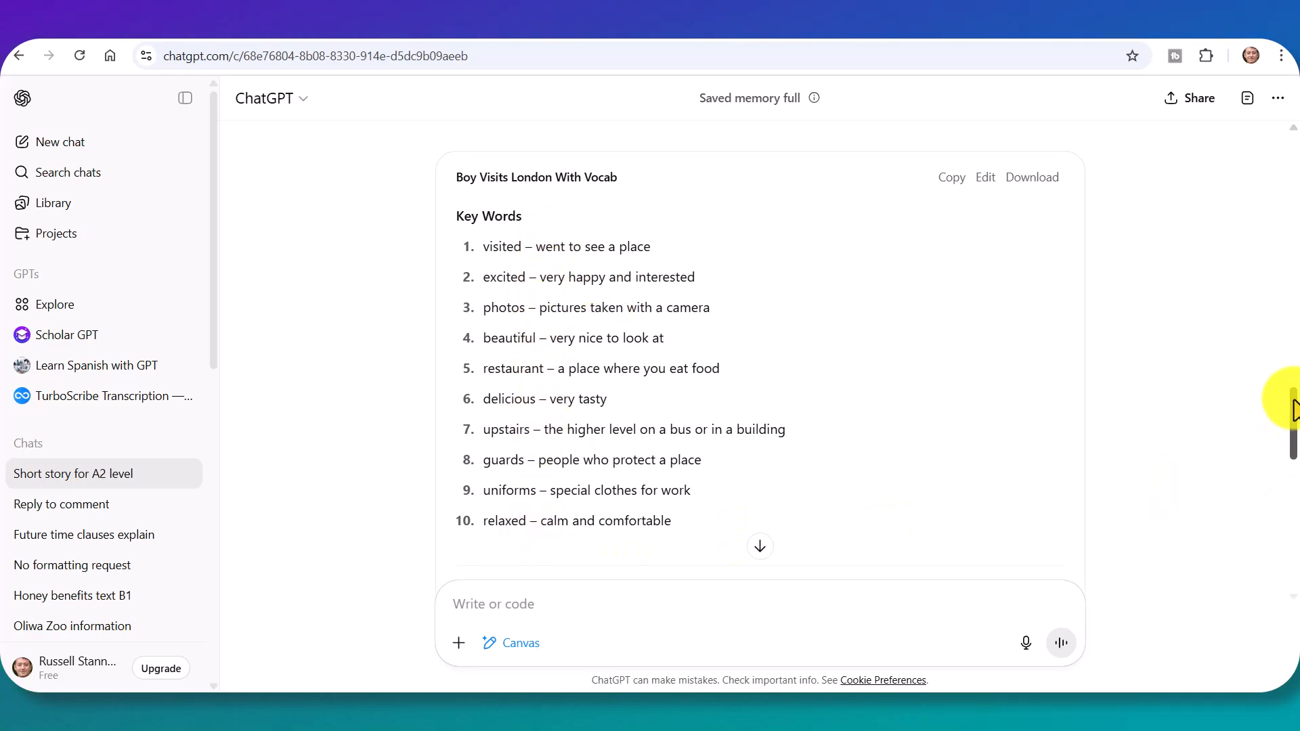
scroll("down", 3)
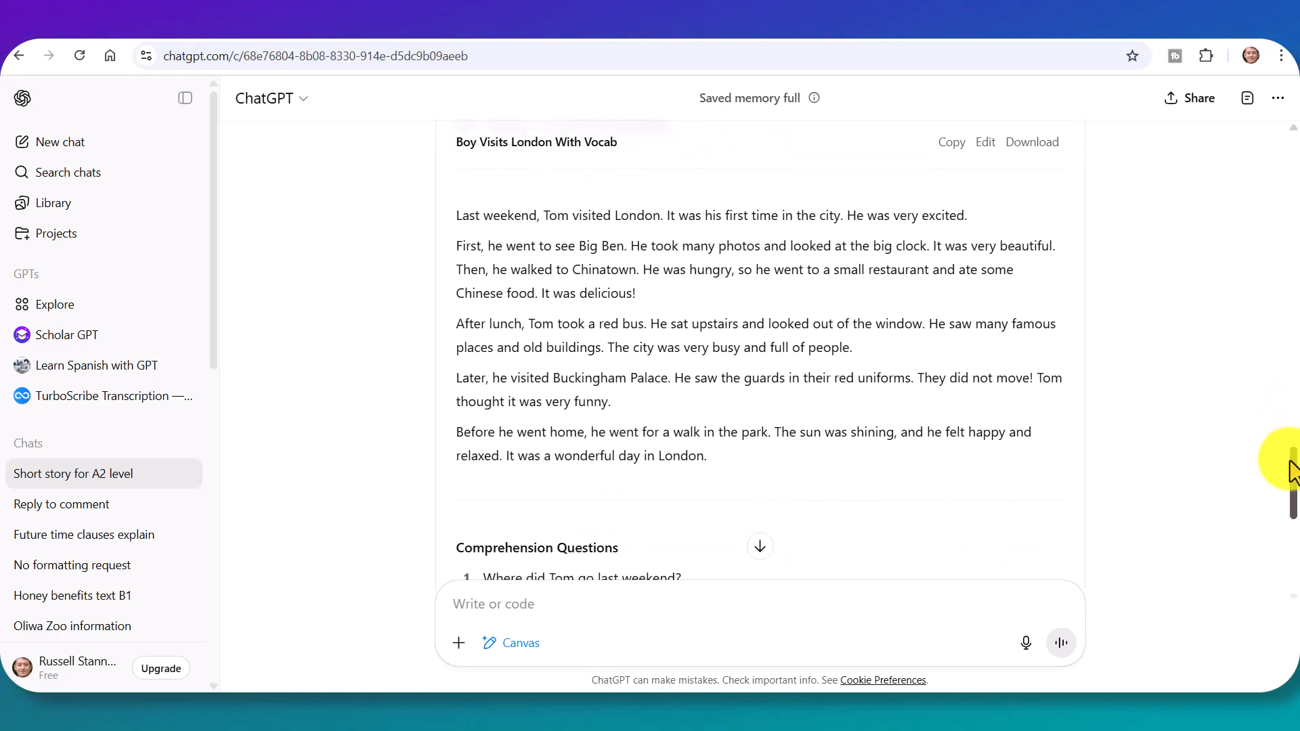
scroll("down", 3)
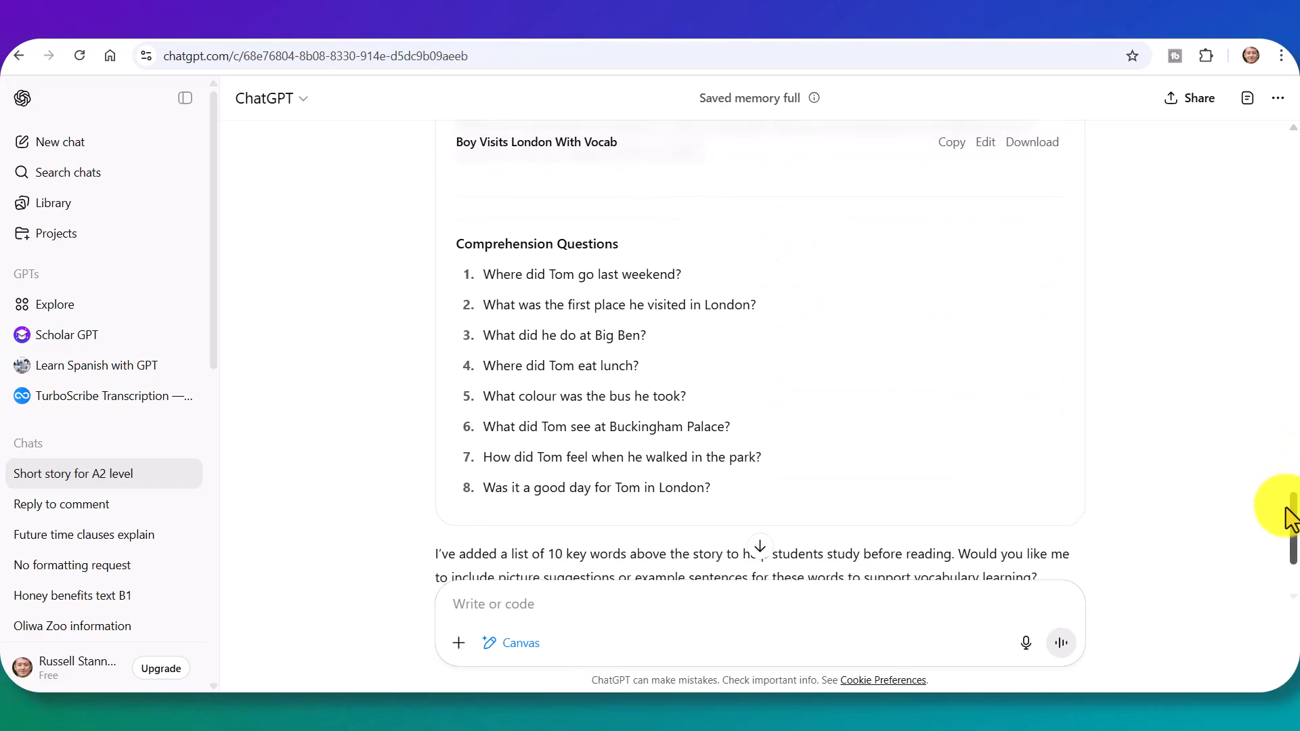
scroll("down", 3)
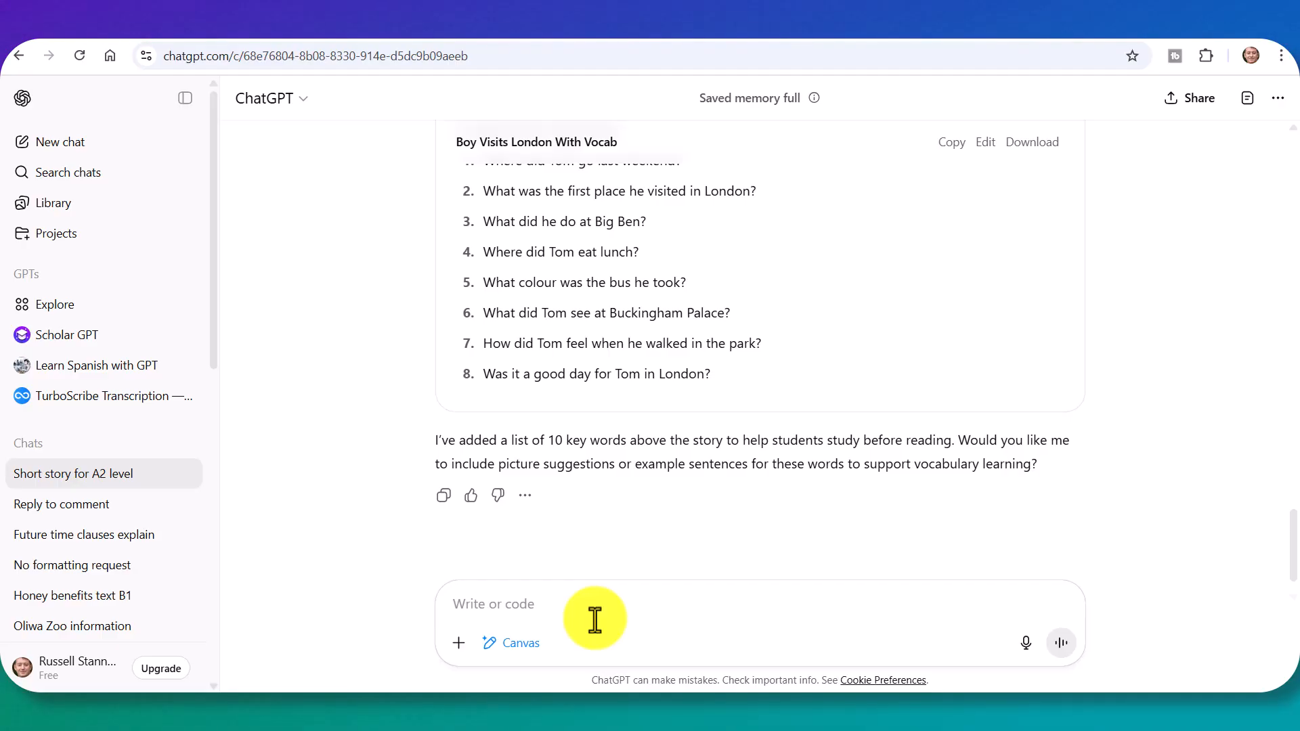
mouse_move(1024, 642)
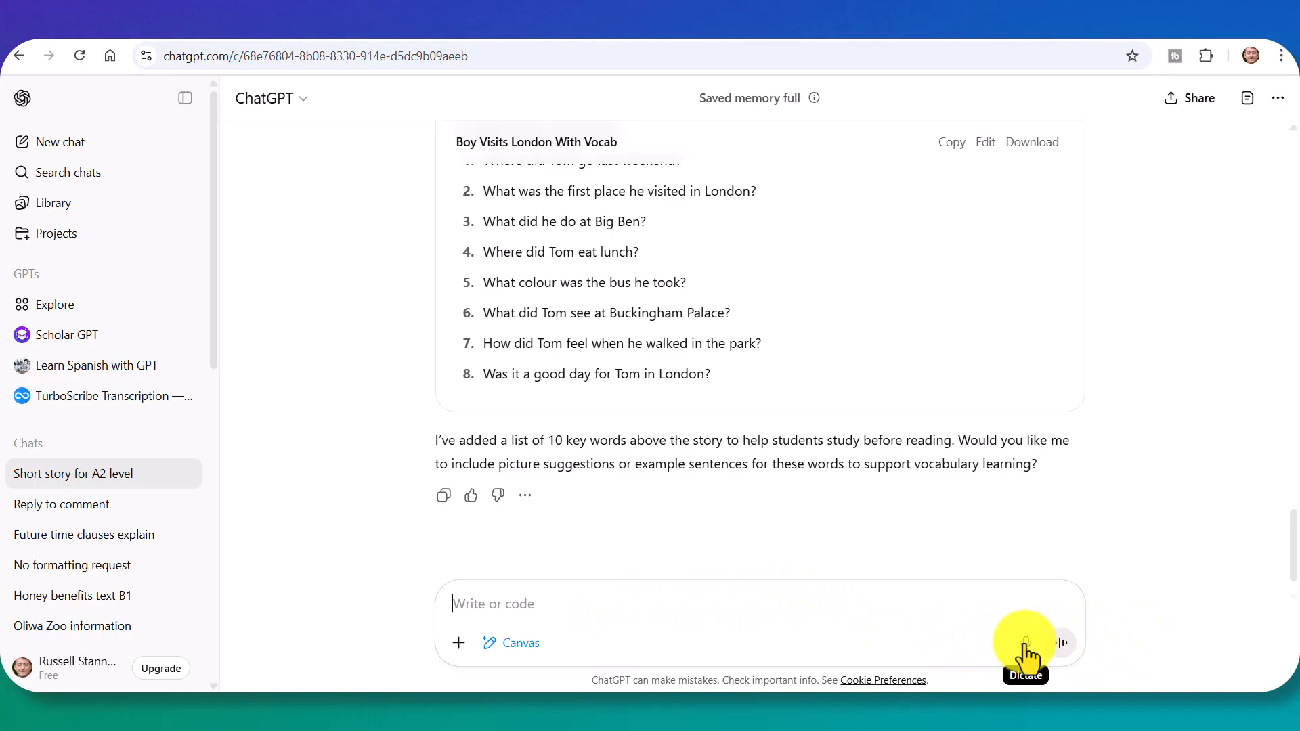
- Dictate a gap-fill request listing the story's past tense verbs, then review the canvas
left_click(1026, 643)
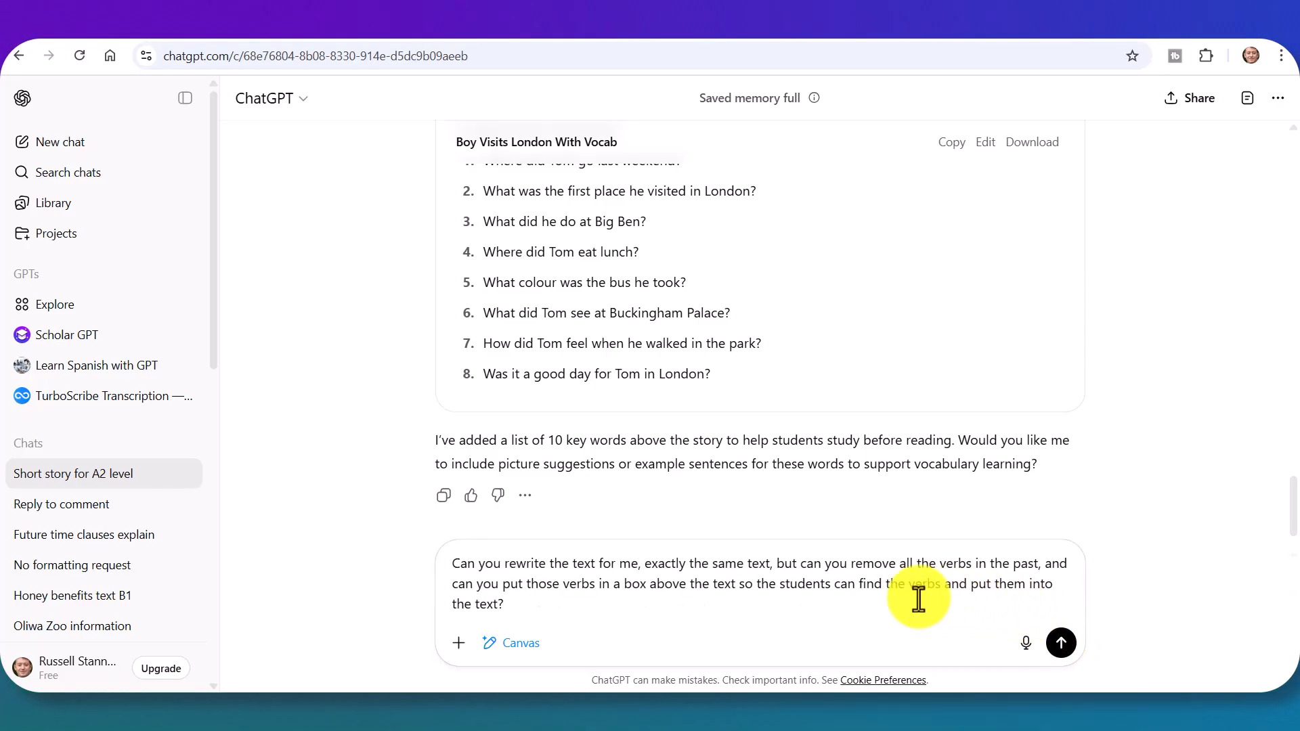
left_click(1060, 642)
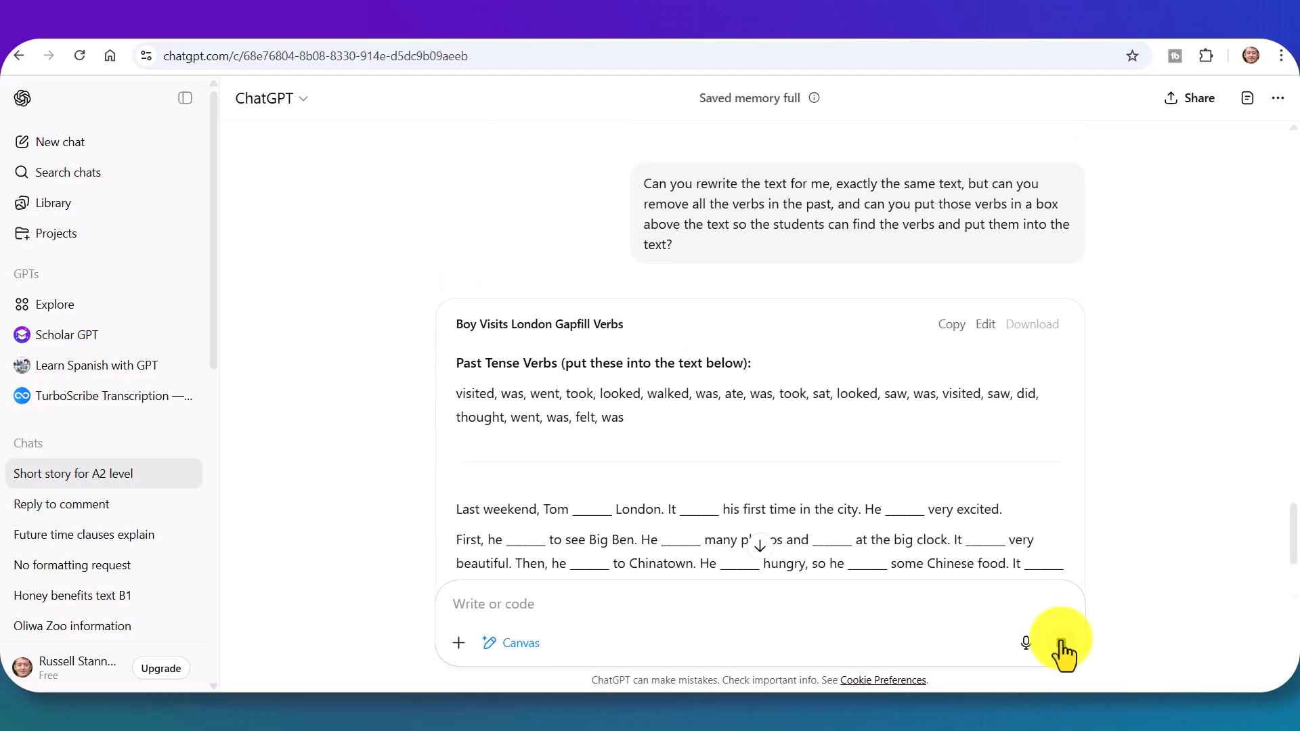
scroll("down", 3)
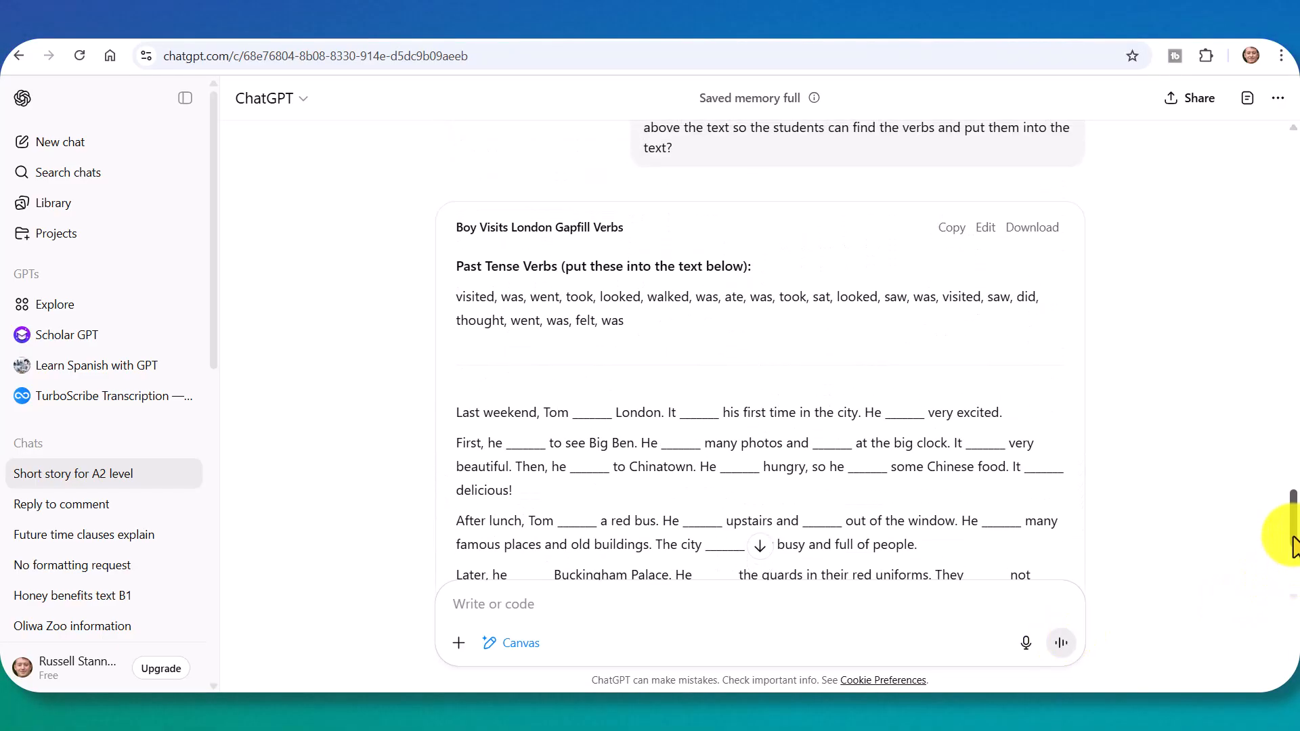
scroll("down", 3)
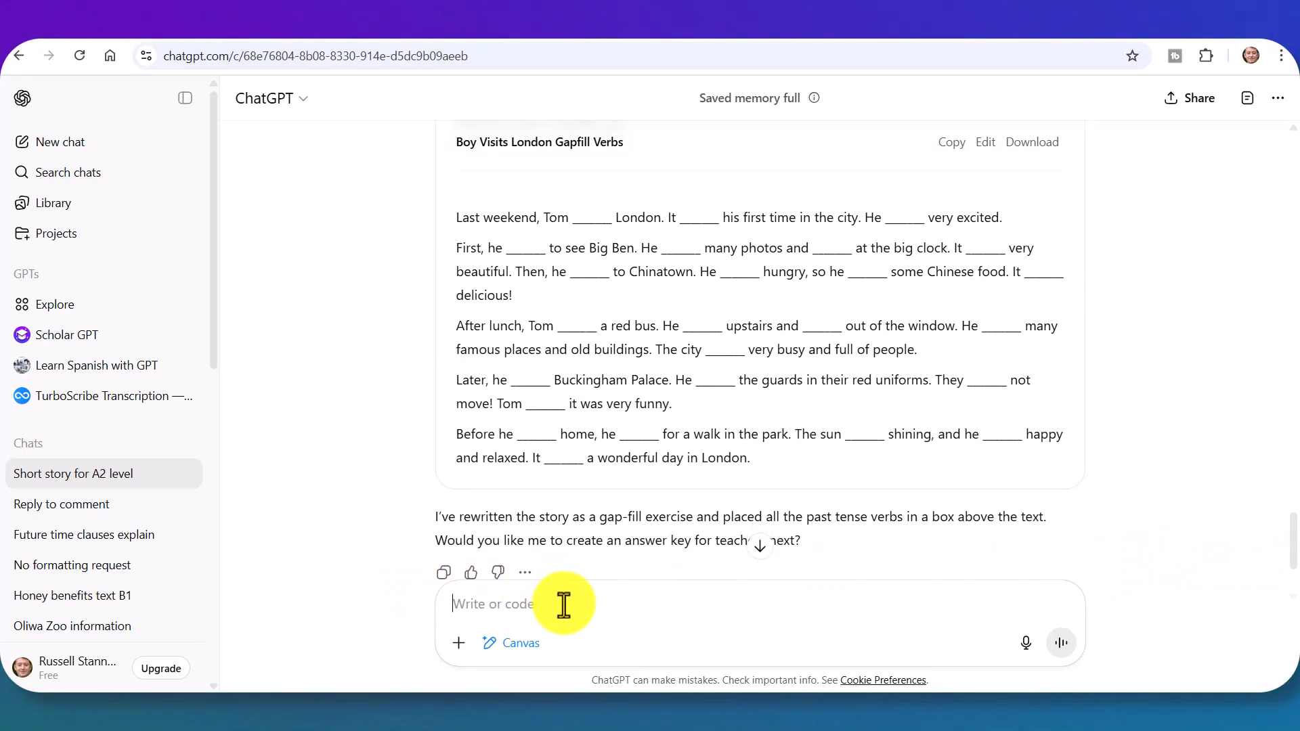
- Ask for the gap-fill to be added below the comprehension questions in the same document
type("Cam")
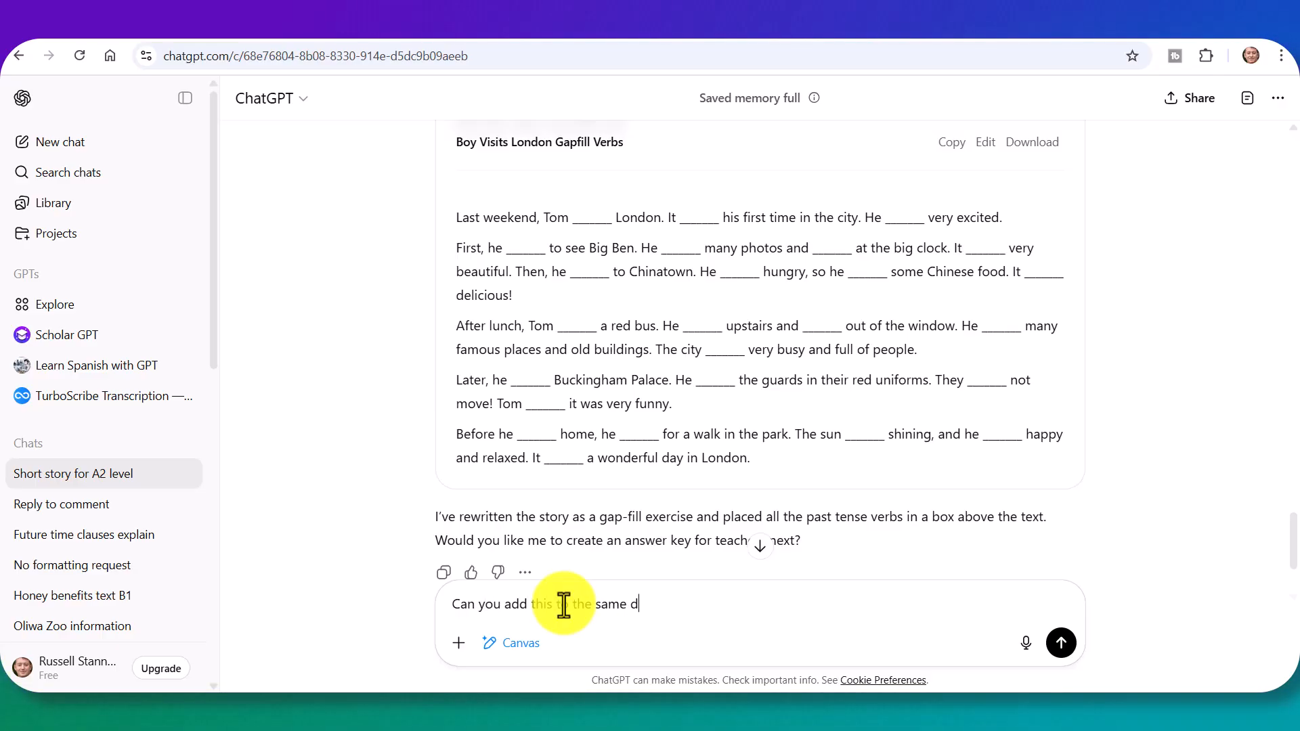
type("ocument.")
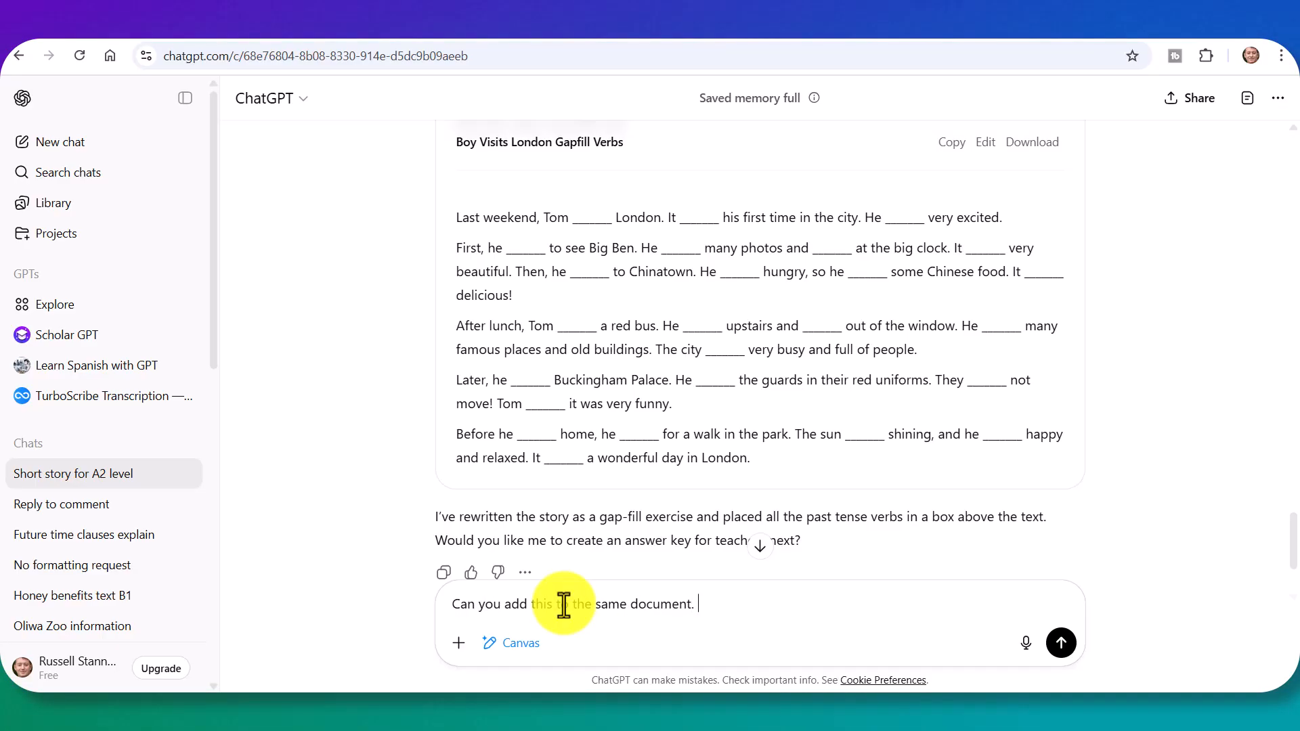
type("Can ou put this below the comprehension questions.")
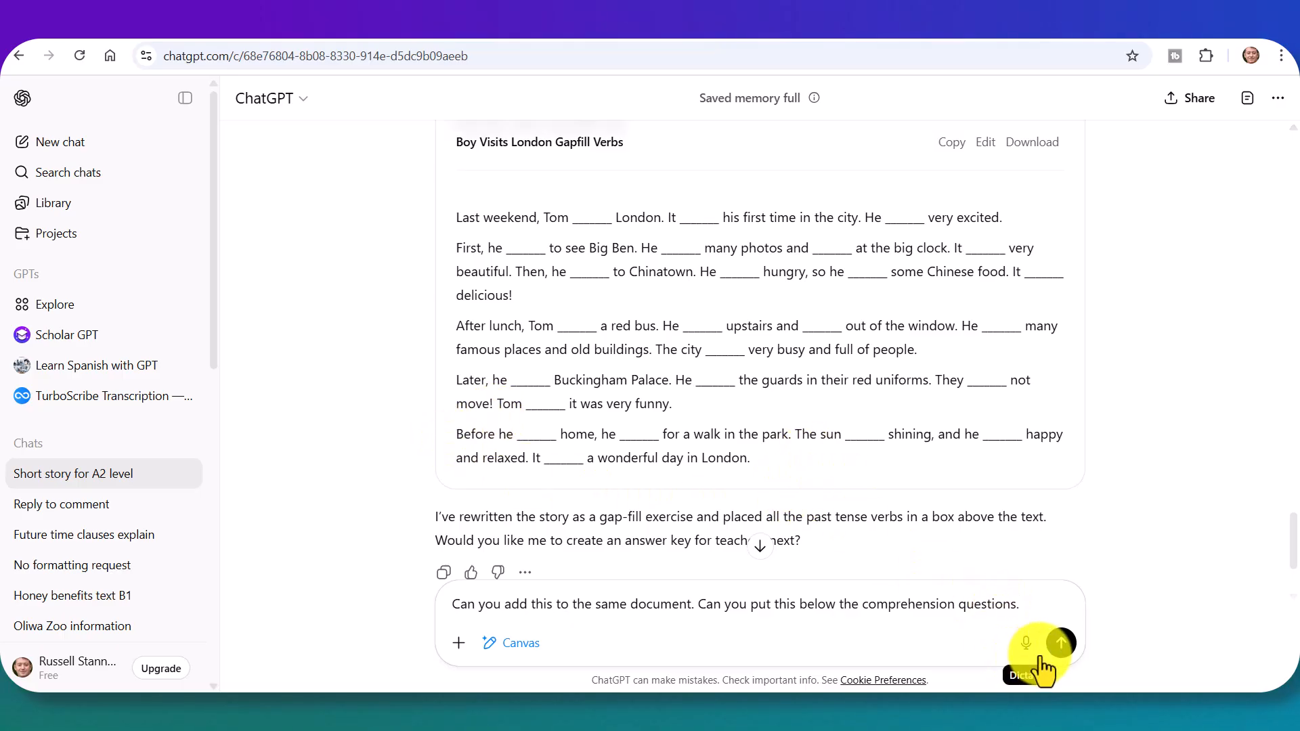
left_click(1062, 643)
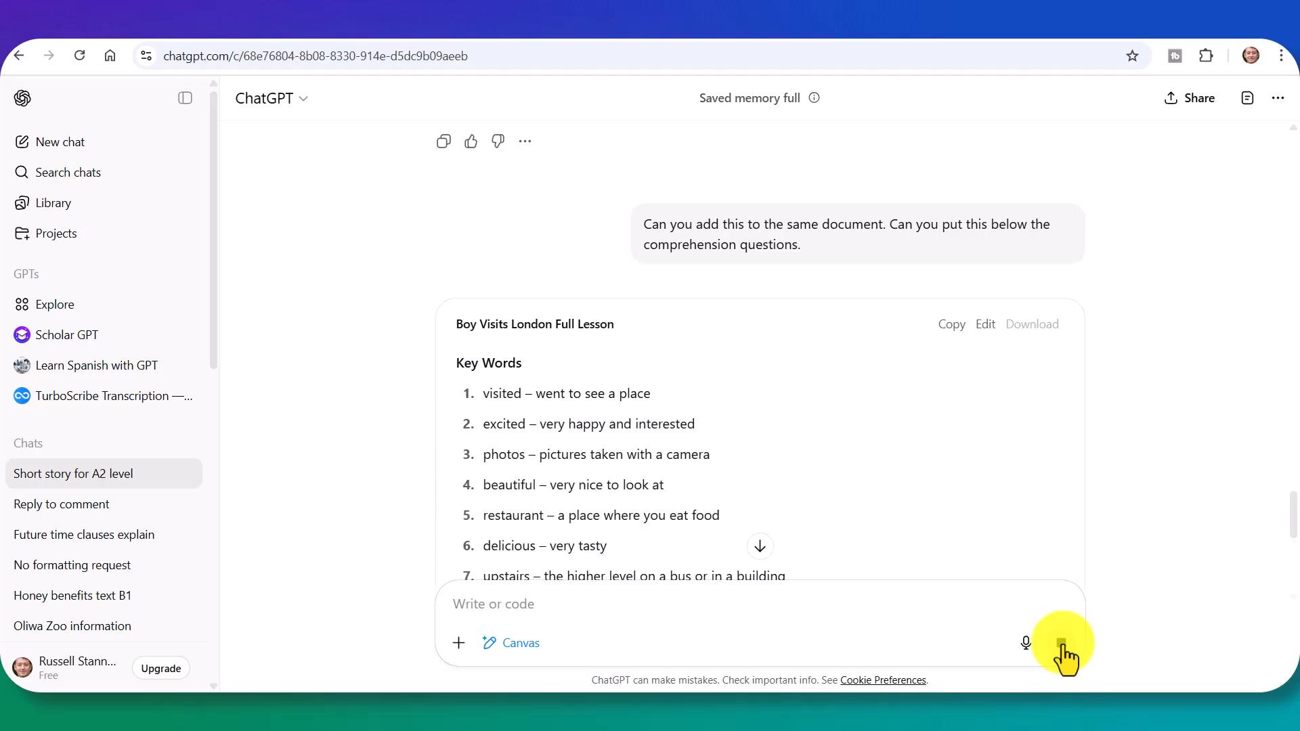
left_click(1060, 642)
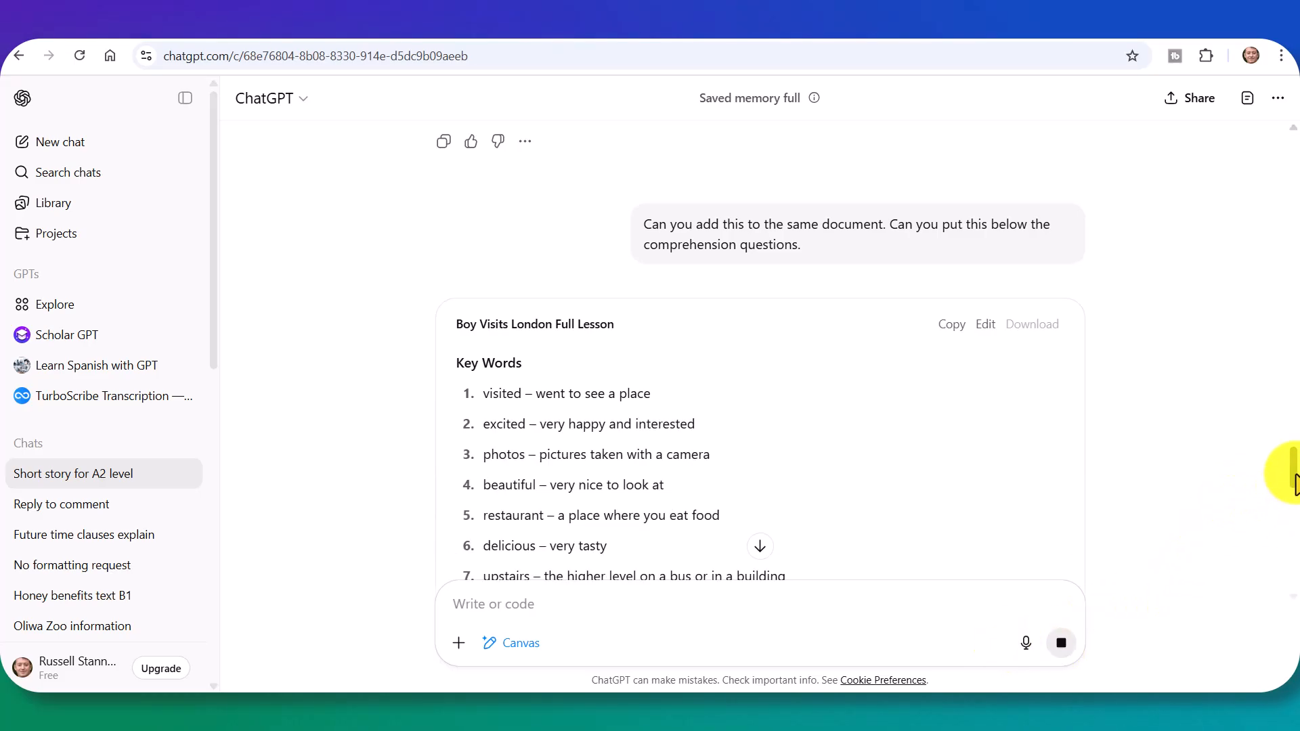
scroll("down", 3)
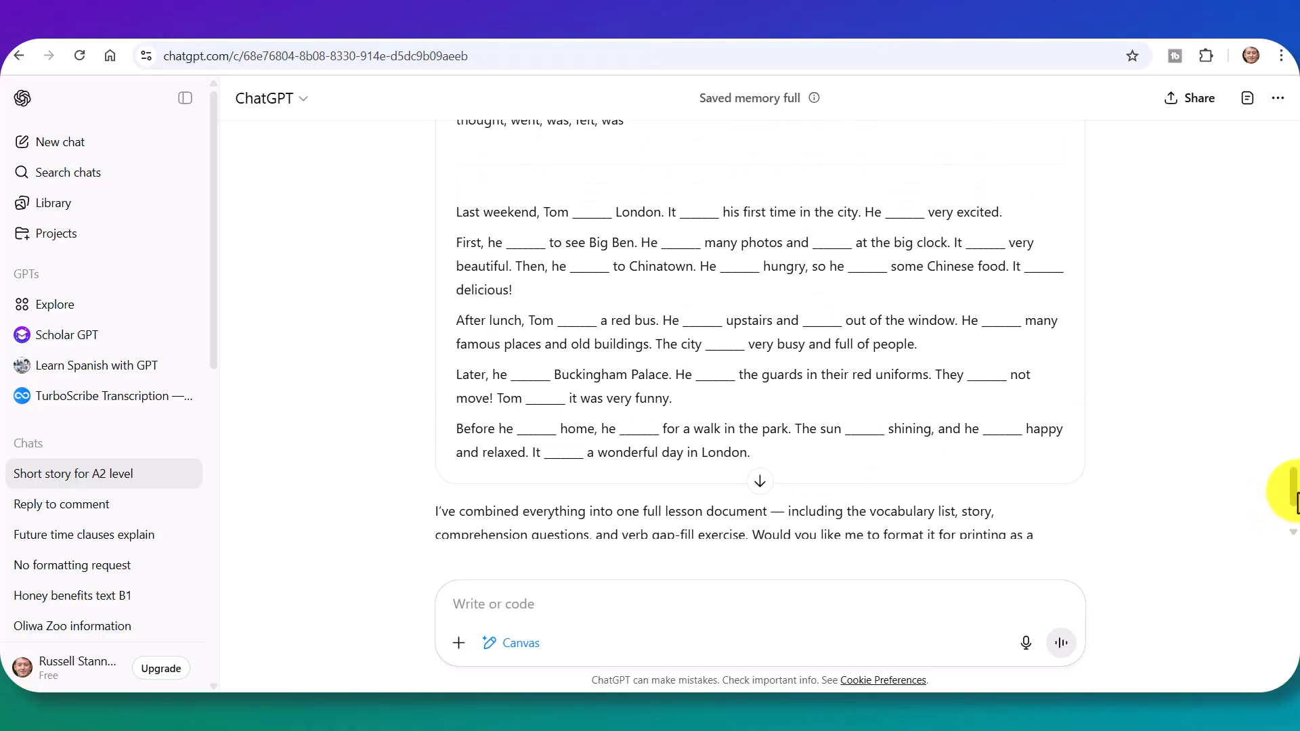
scroll("down", 3)
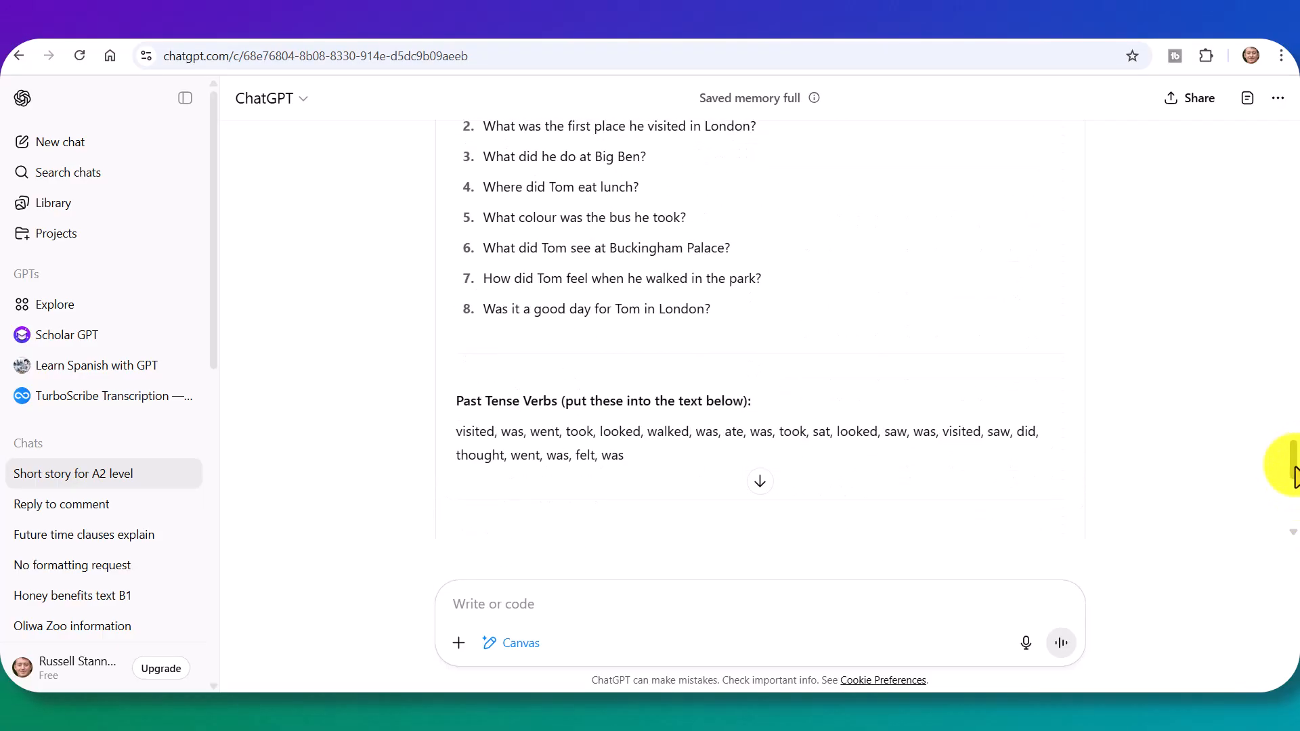
scroll("down", 3)
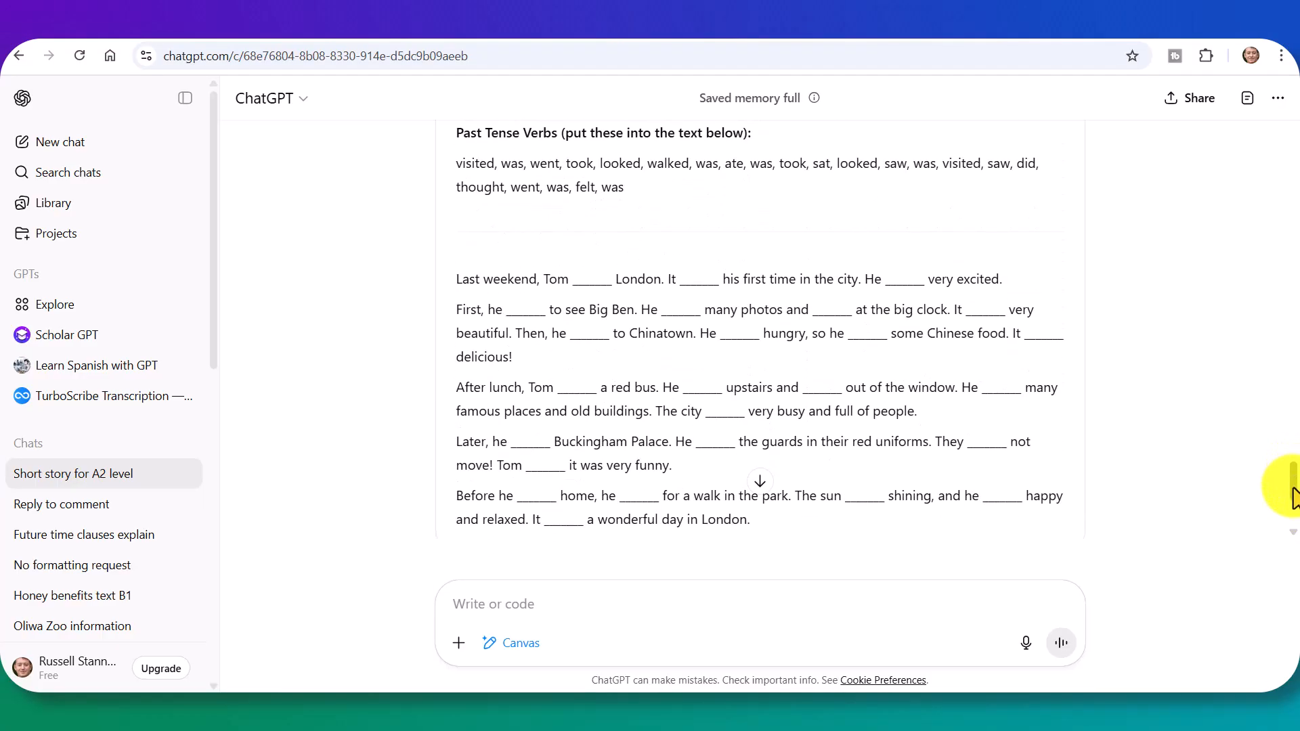
scroll("down", 3)
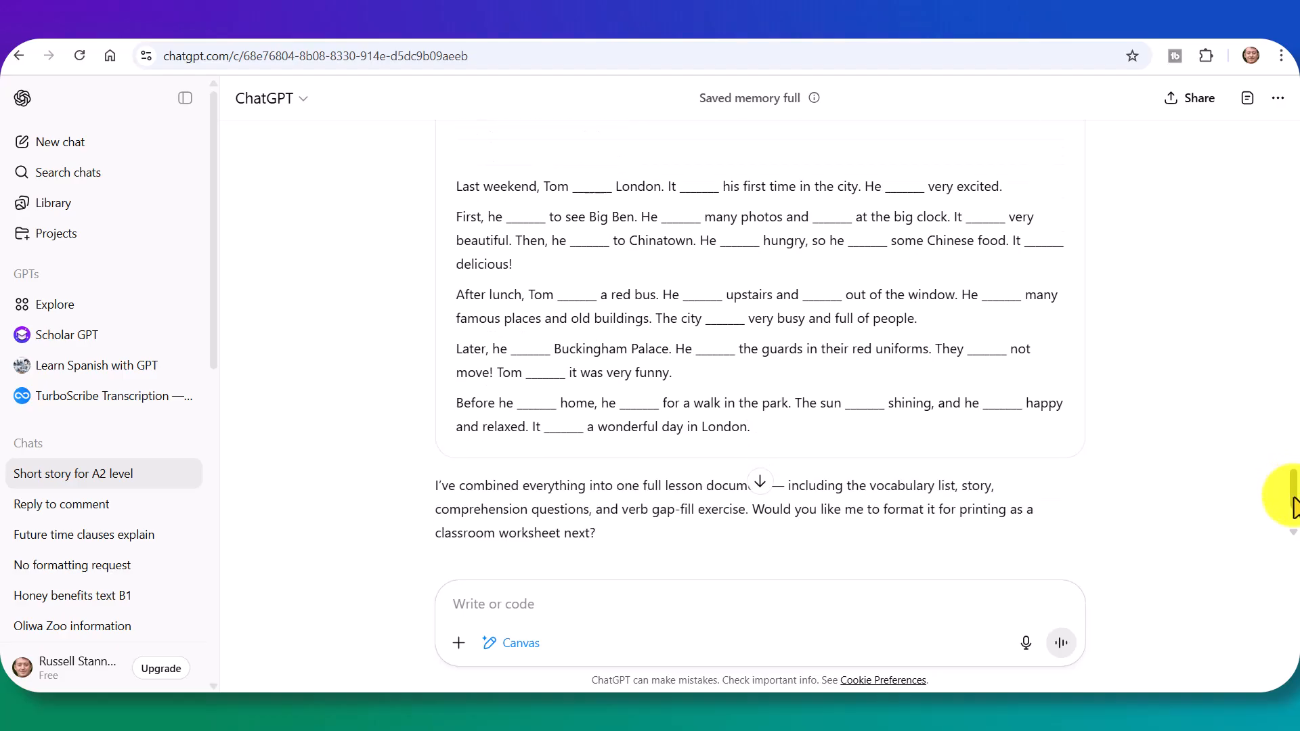
scroll("down", 3)
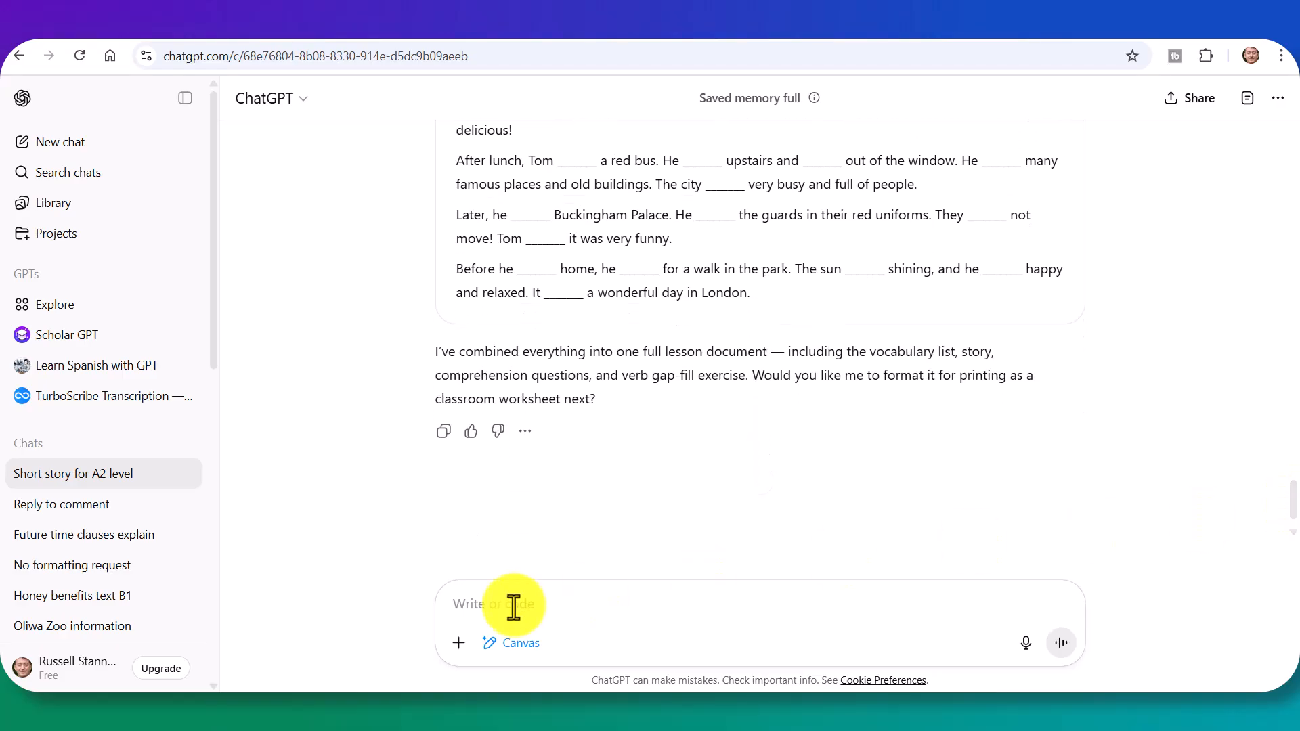
mouse_move(507, 615)
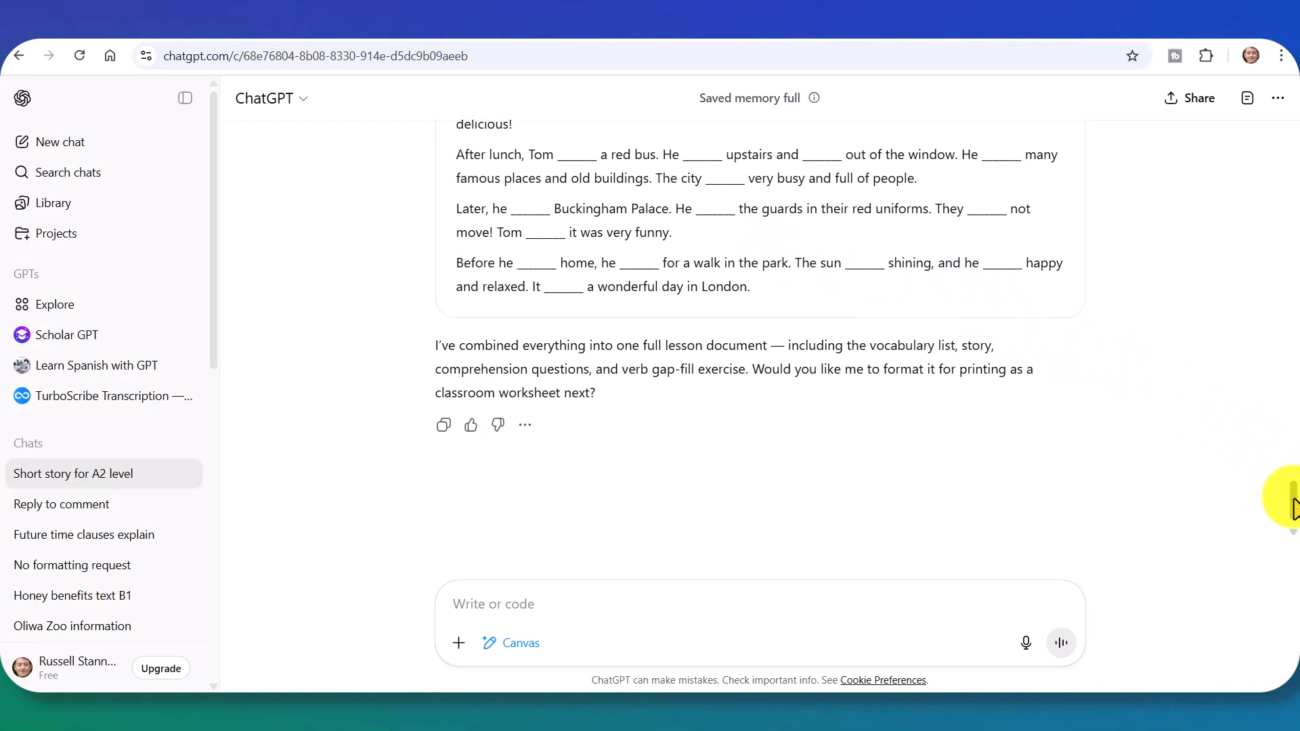
scroll("down", 3)
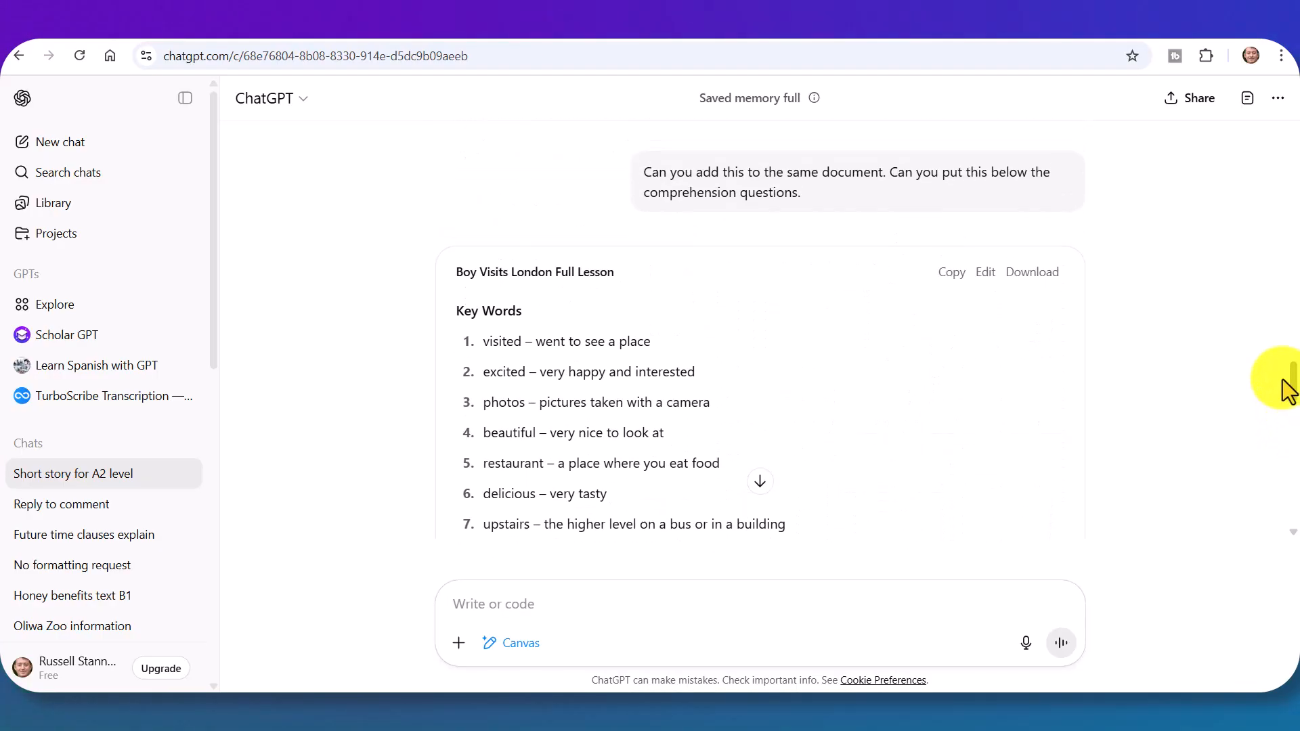
scroll("down", 3)
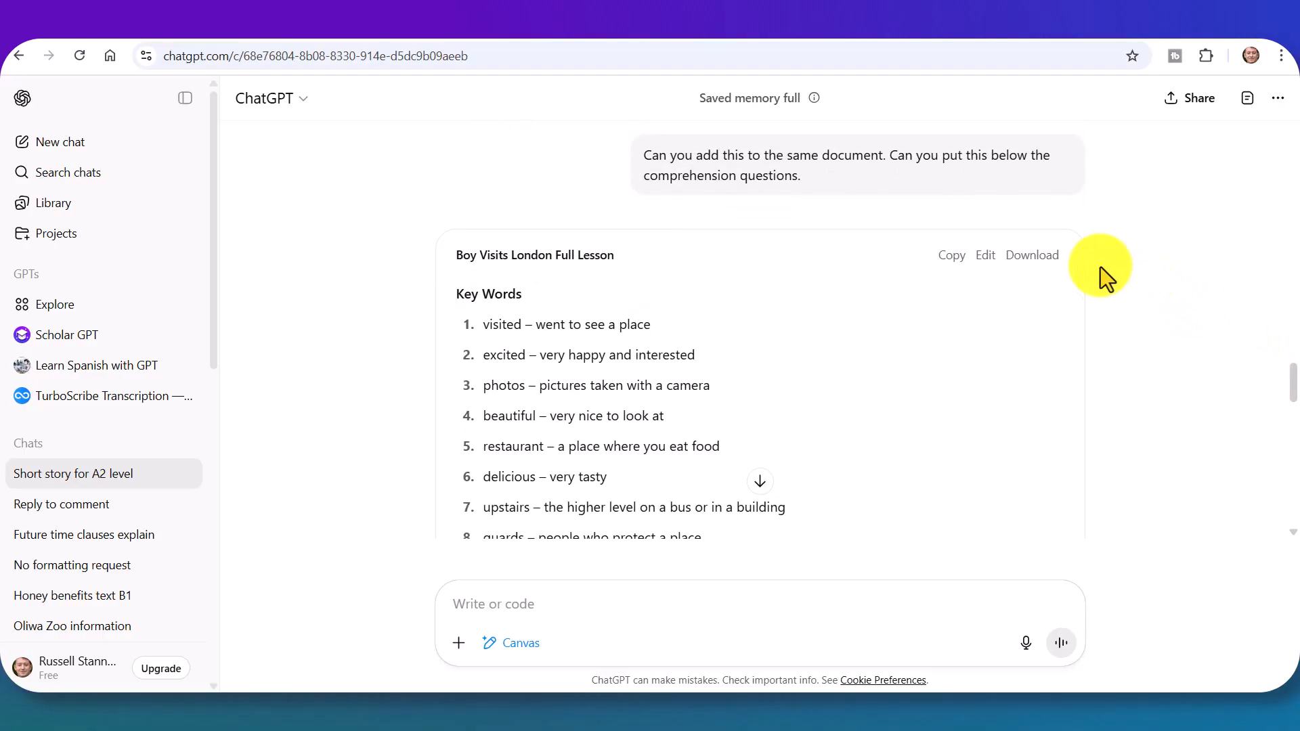
mouse_move(985, 255)
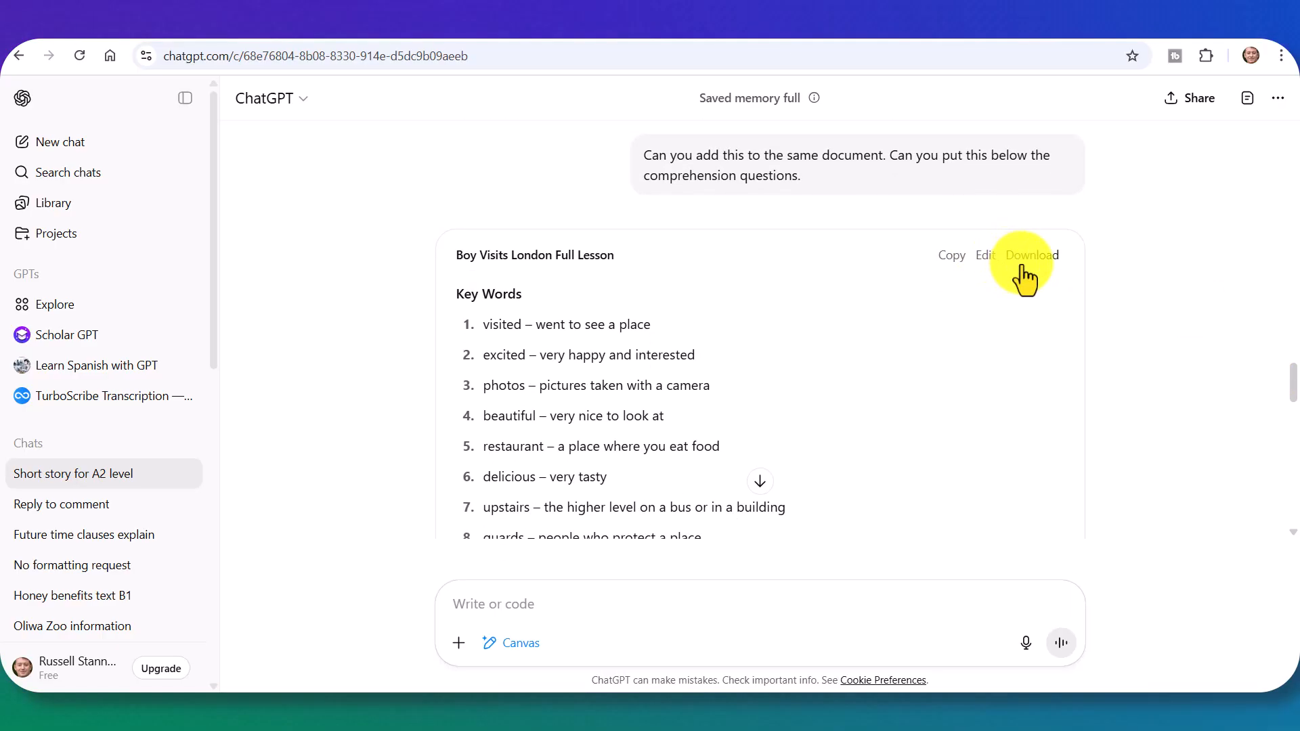
mouse_move(915, 233)
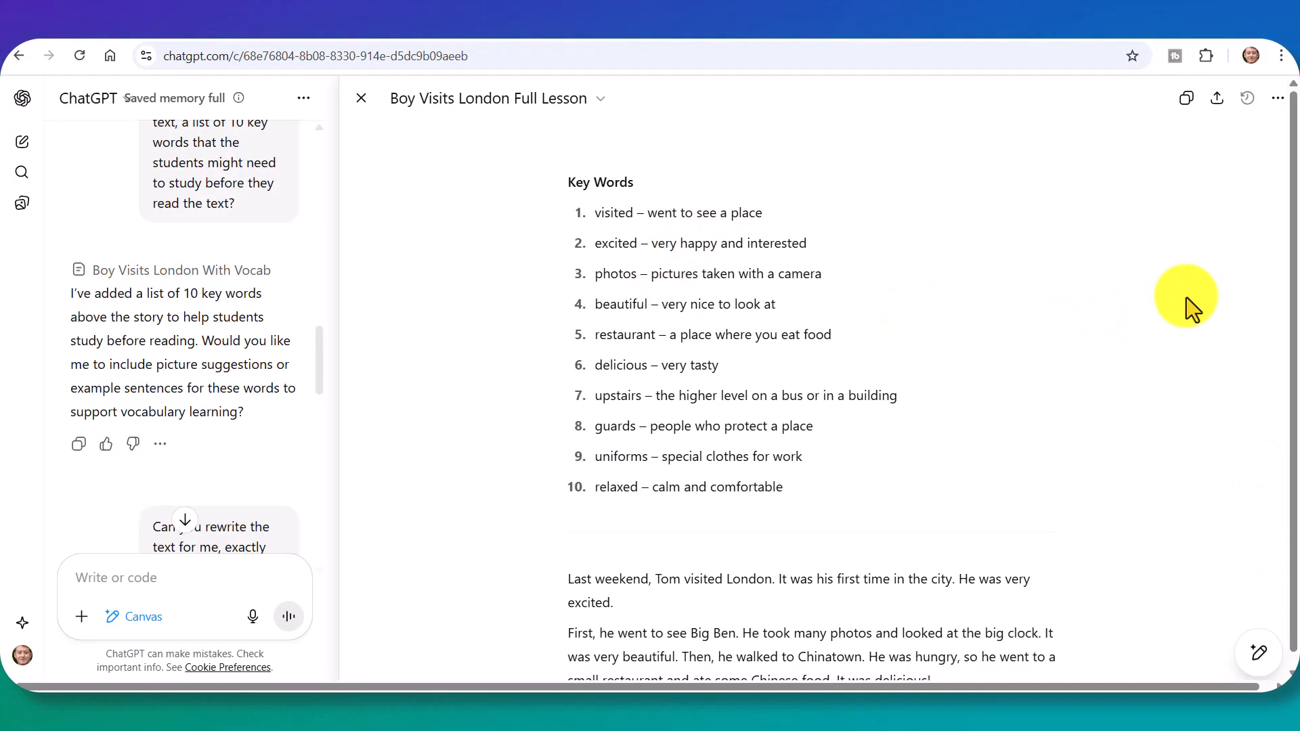
mouse_move(1127, 207)
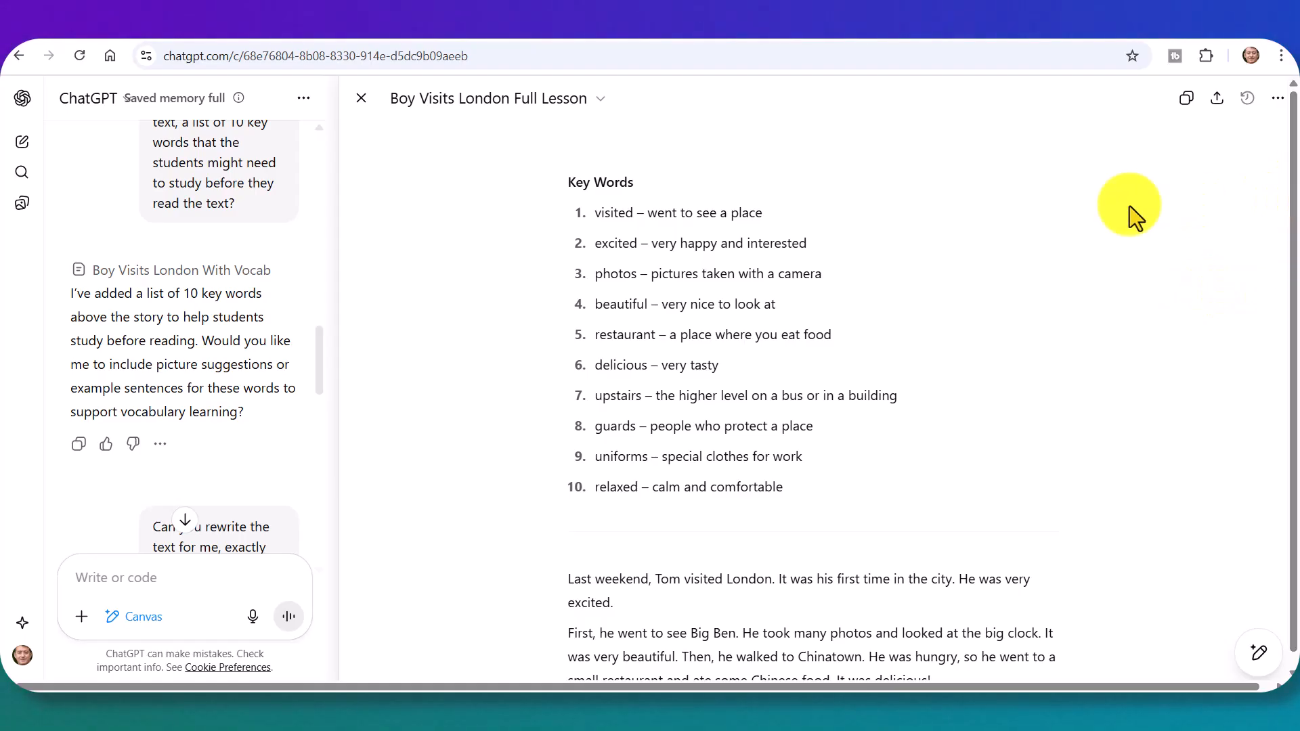
left_click(361, 97)
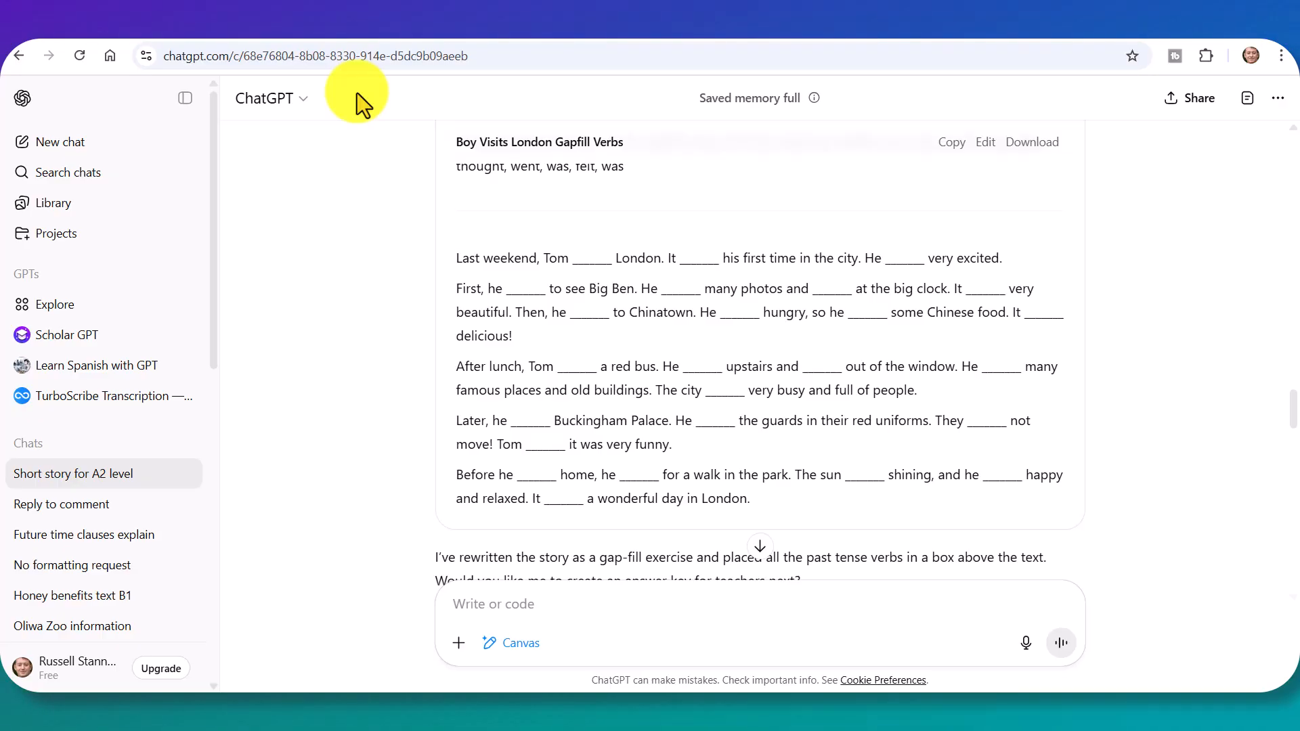
- Dictate a request to add a grammar explanation before the exercises
left_click(1024, 642)
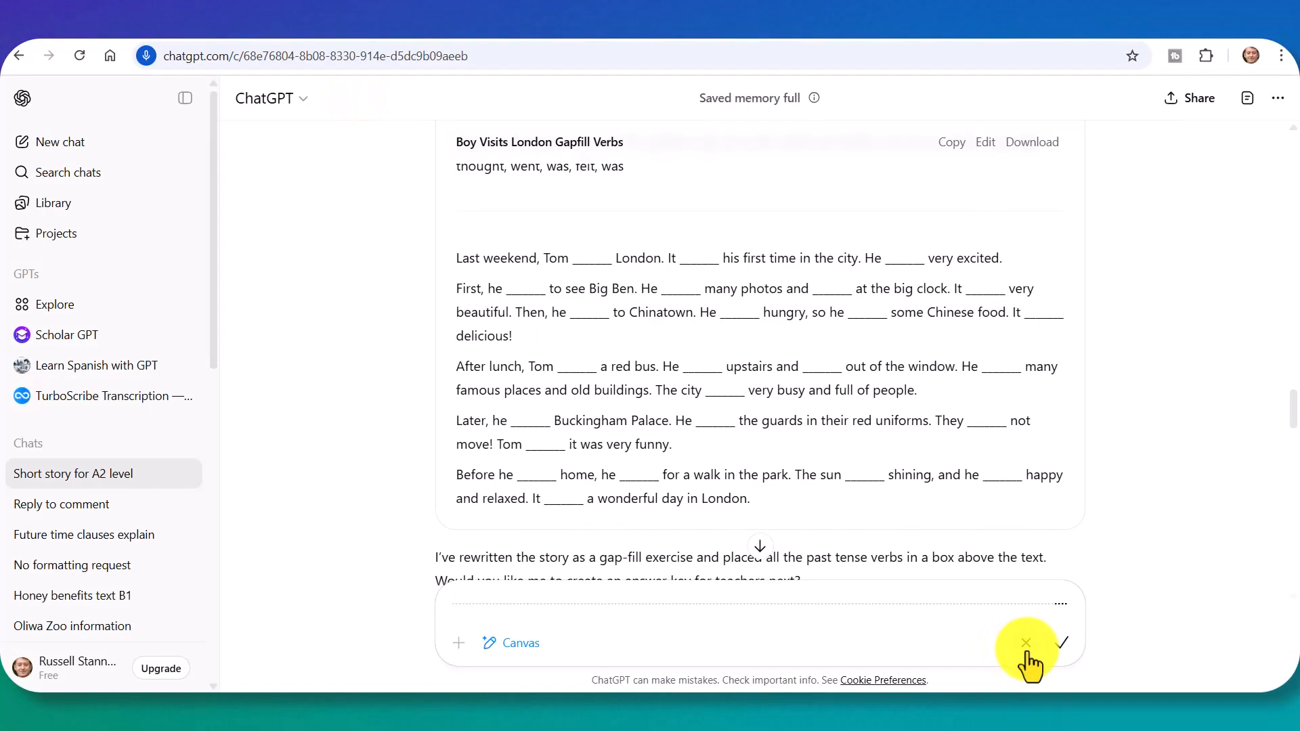
left_click(1025, 643)
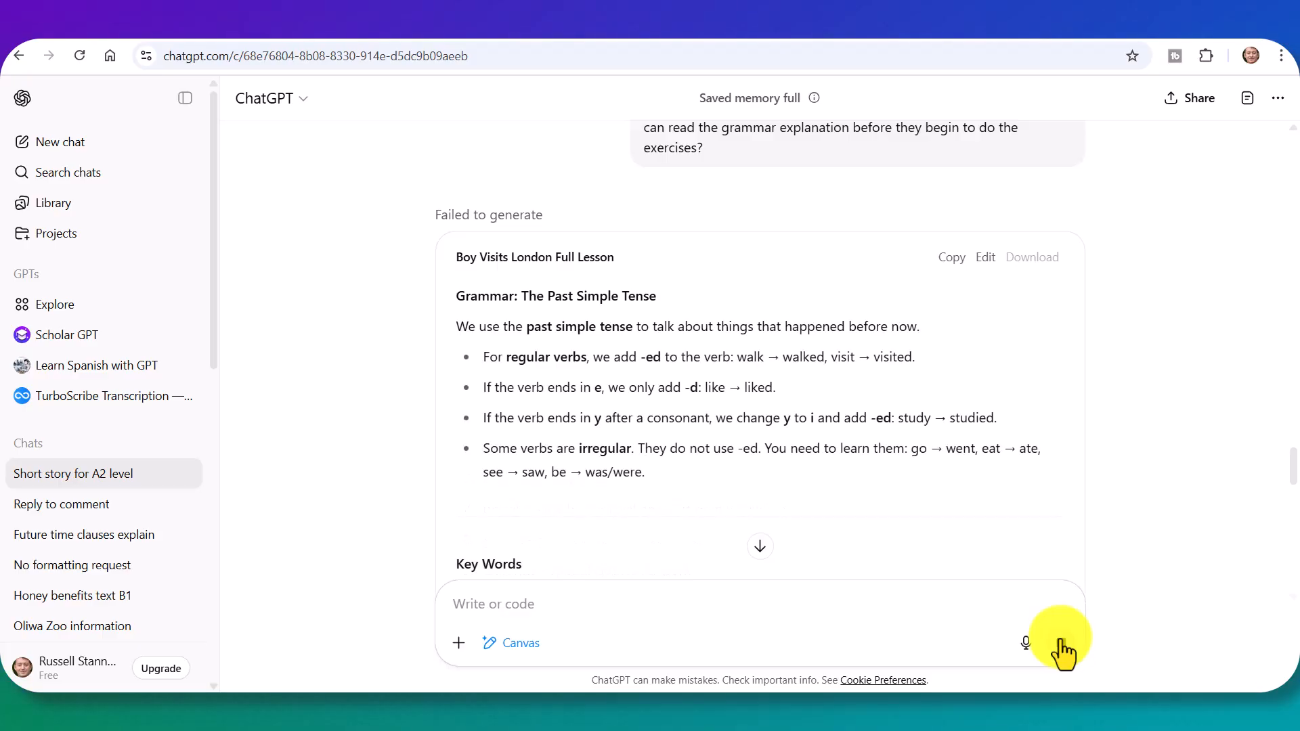
- Resend the grammar explanation request and scroll through the updated Full Lesson canvas
left_click(1024, 642)
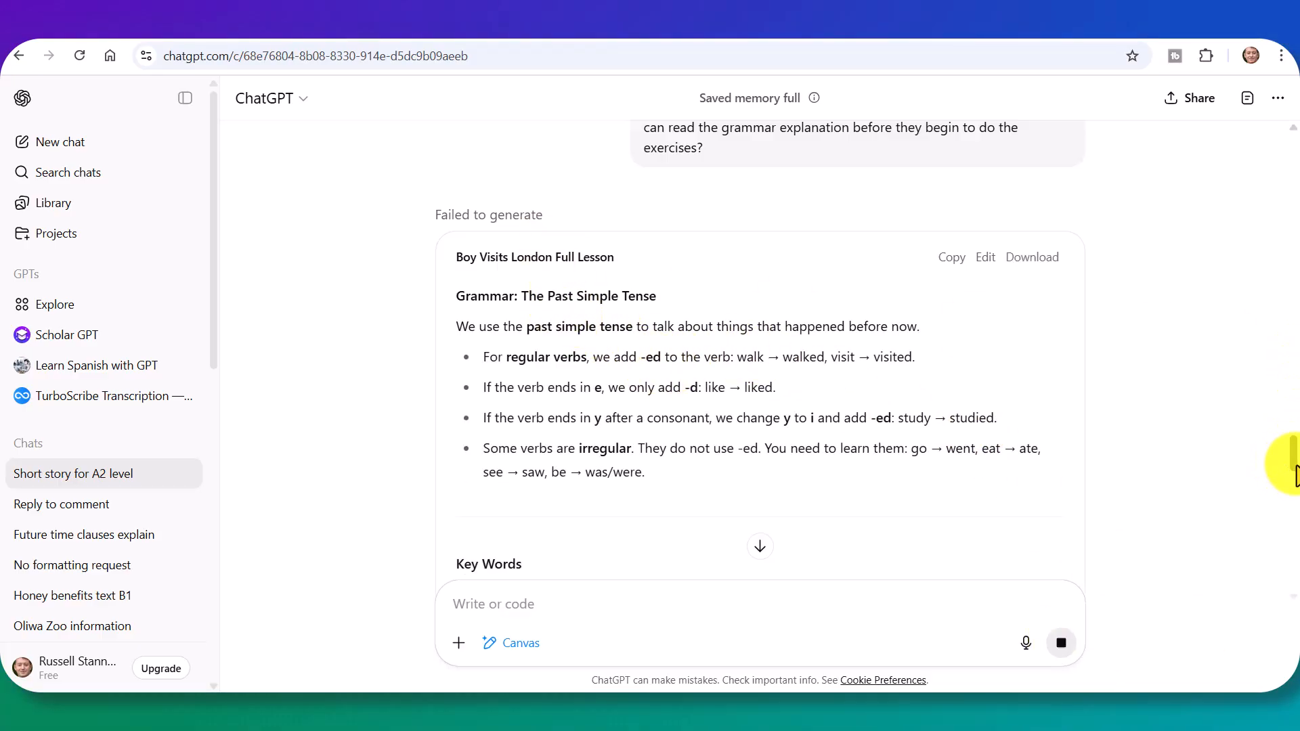
scroll("down", 3)
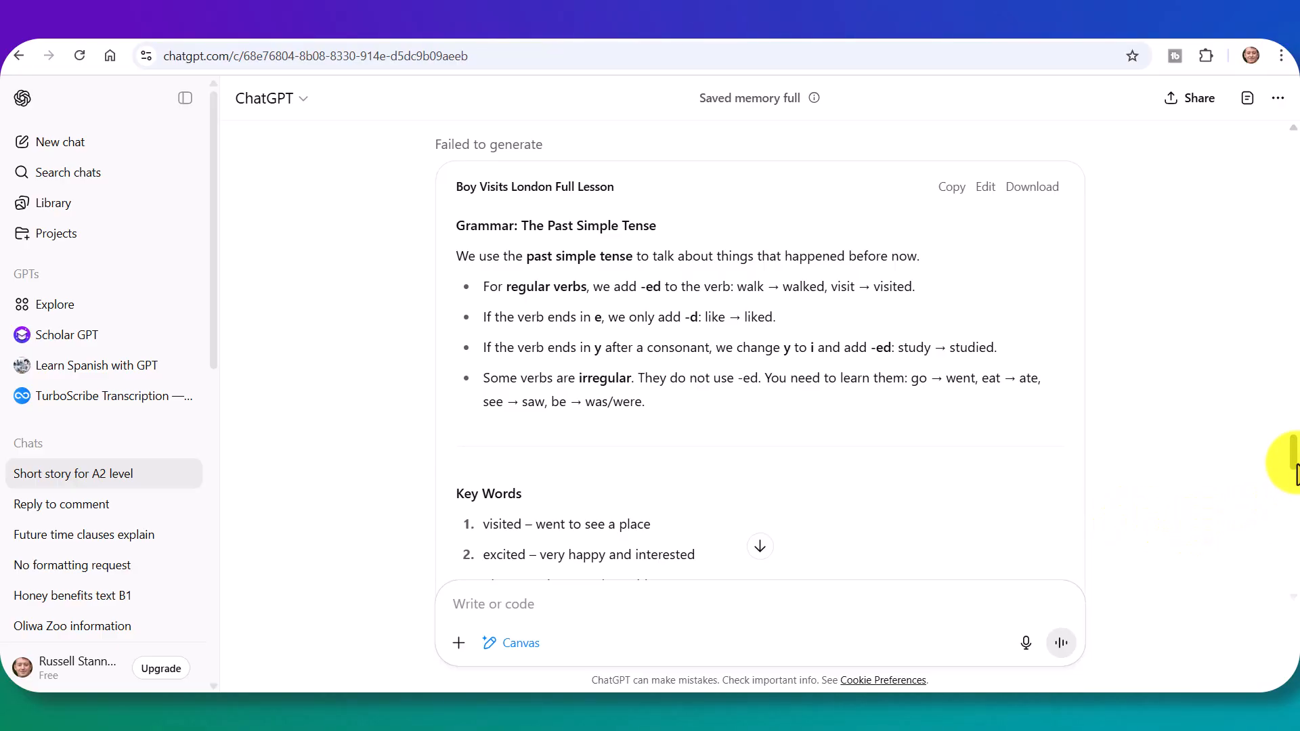
scroll("down", 3)
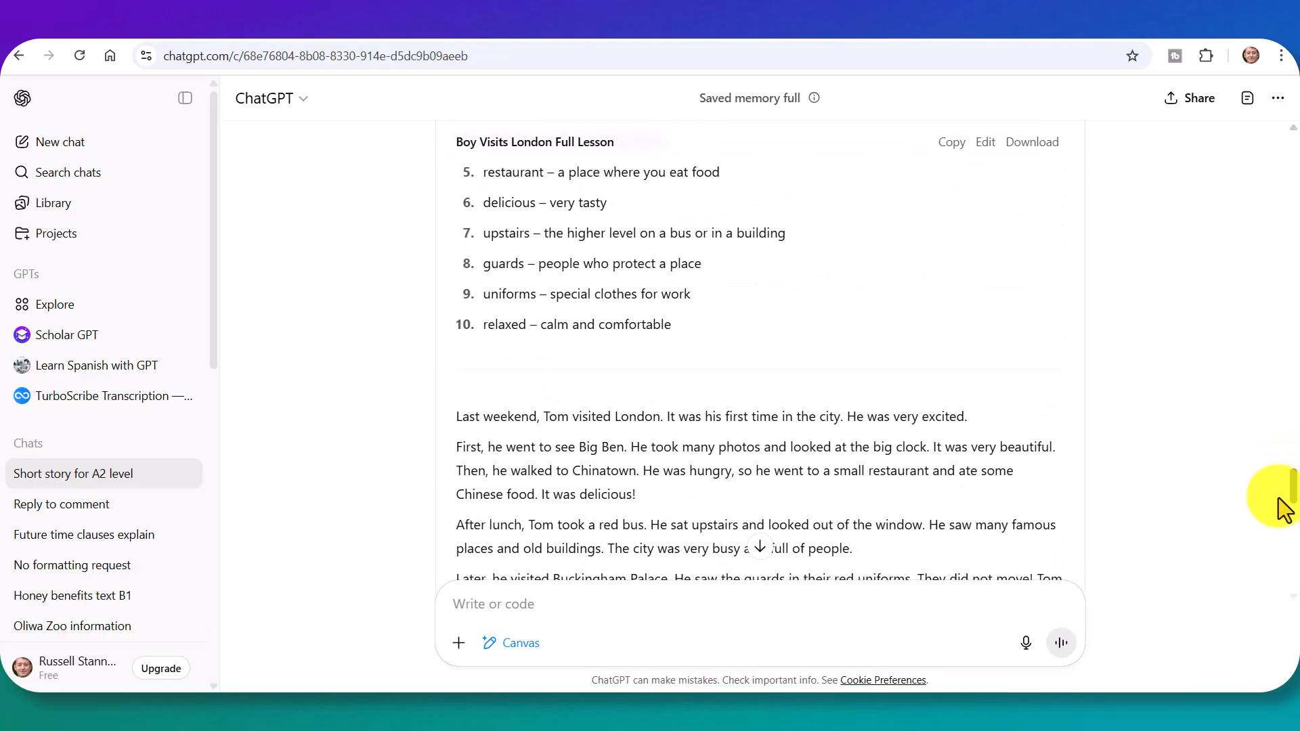
scroll("down", 3)
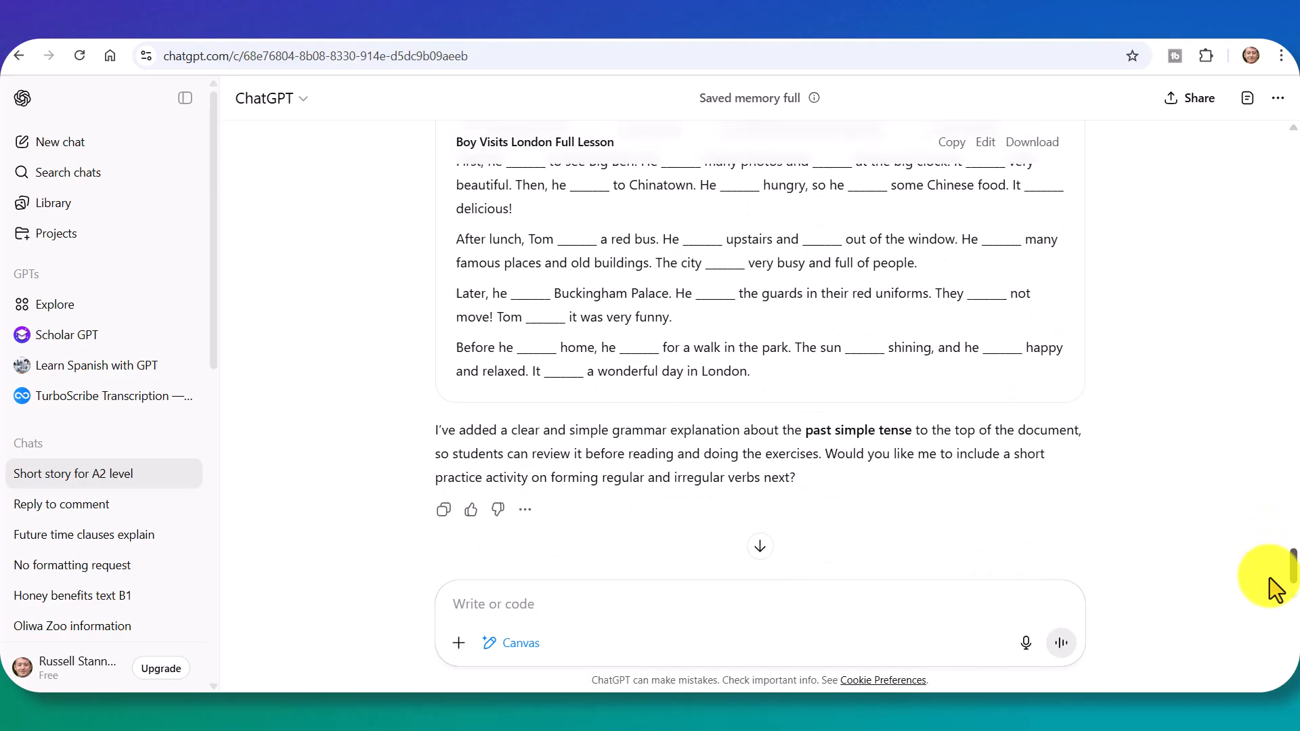
scroll("down", 3)
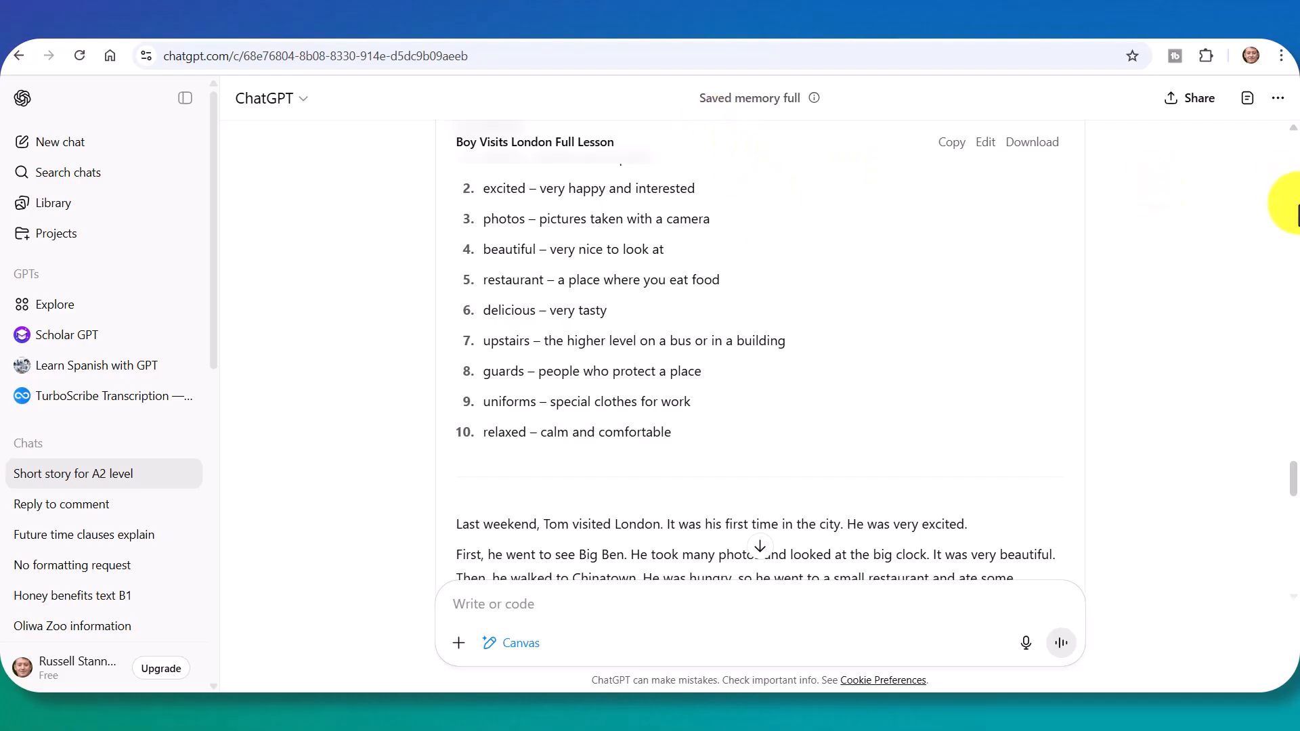
- Download the Full Lesson canvas as a PDF document
scroll("down", 3)
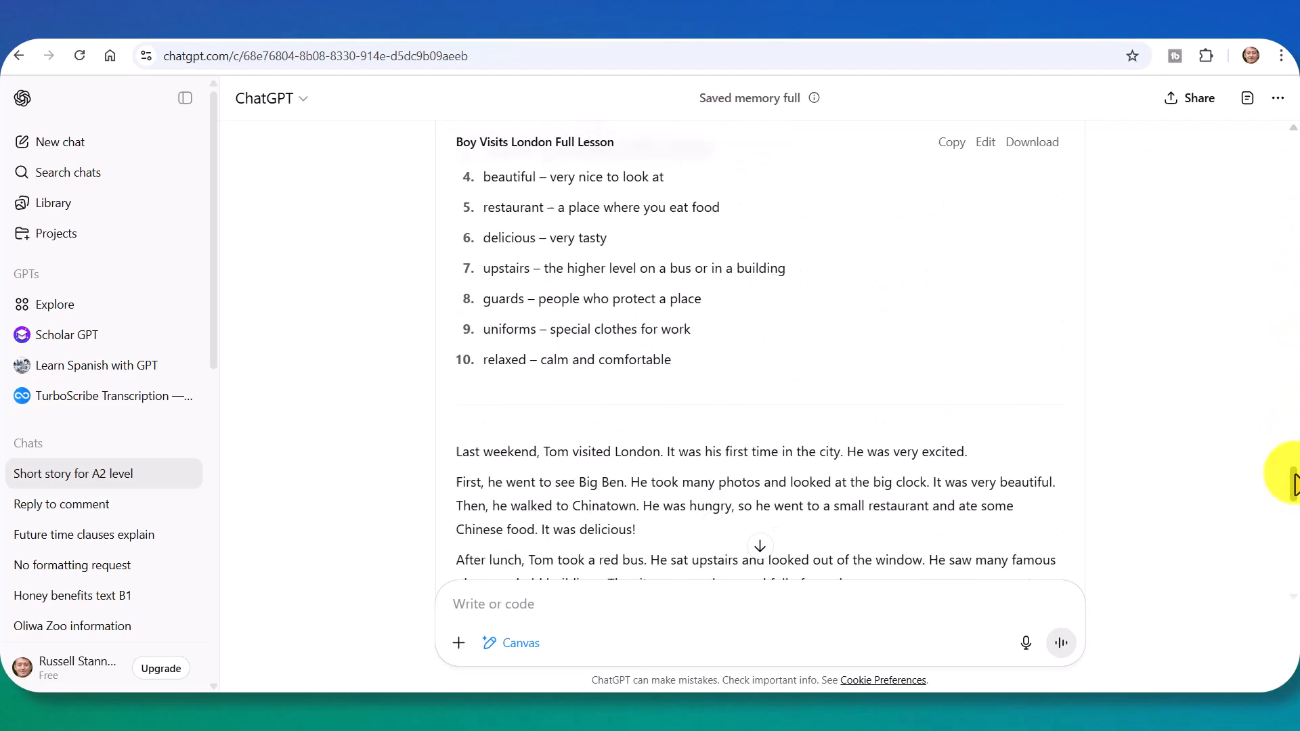
left_click(1031, 141)
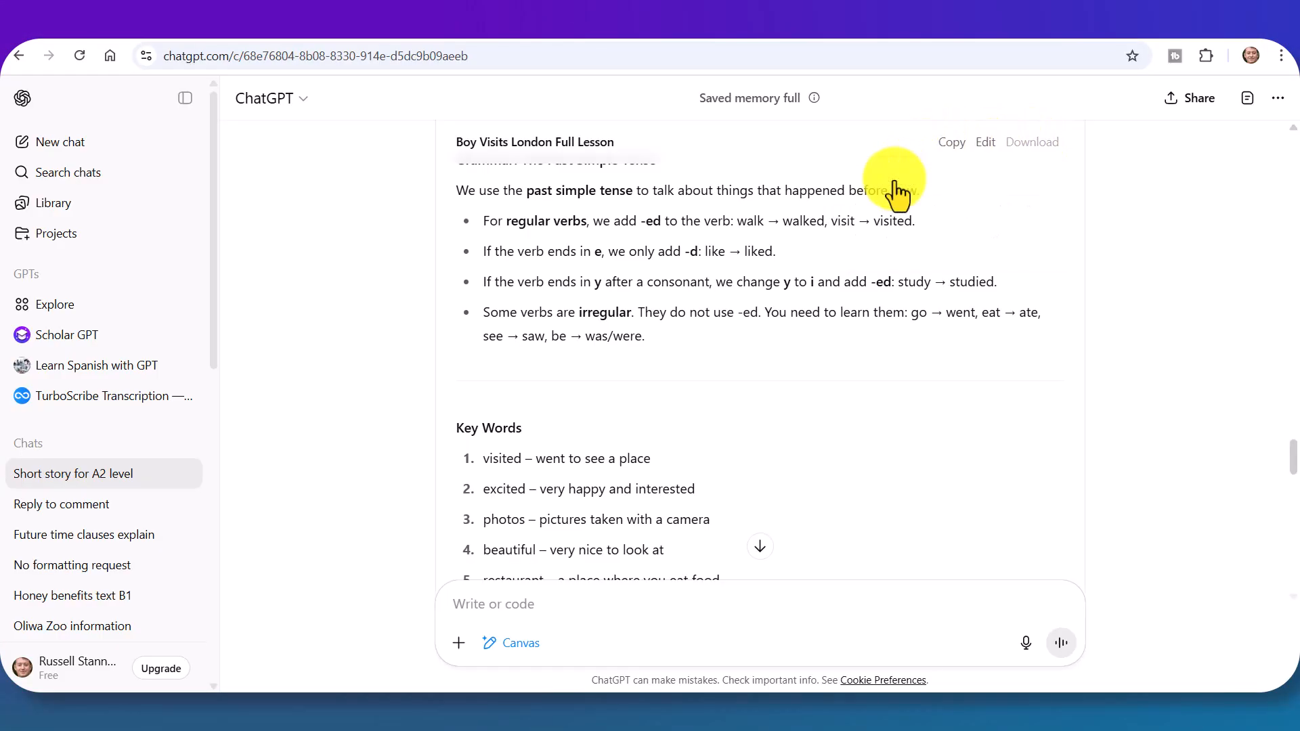
left_click(1032, 142)
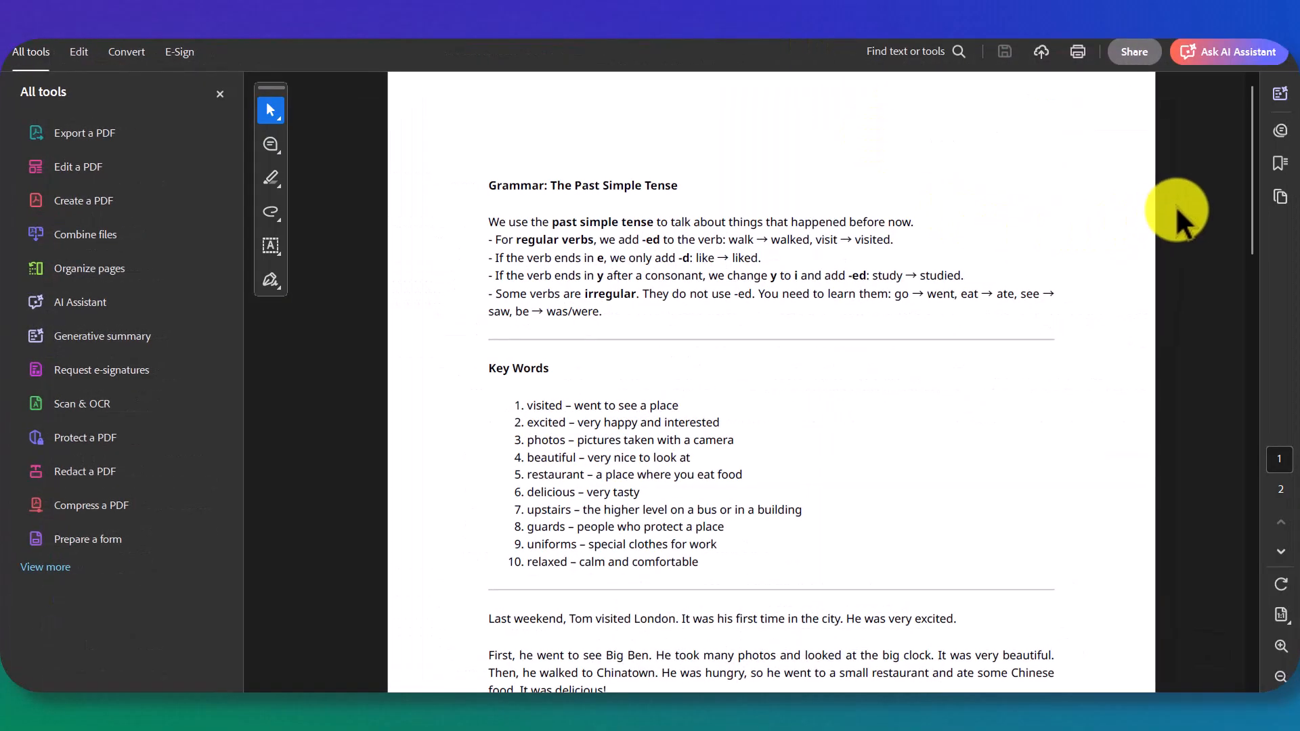
- Scroll through the two-page lesson PDF in Acrobat to check the gap-fill page
scroll("down", 3)
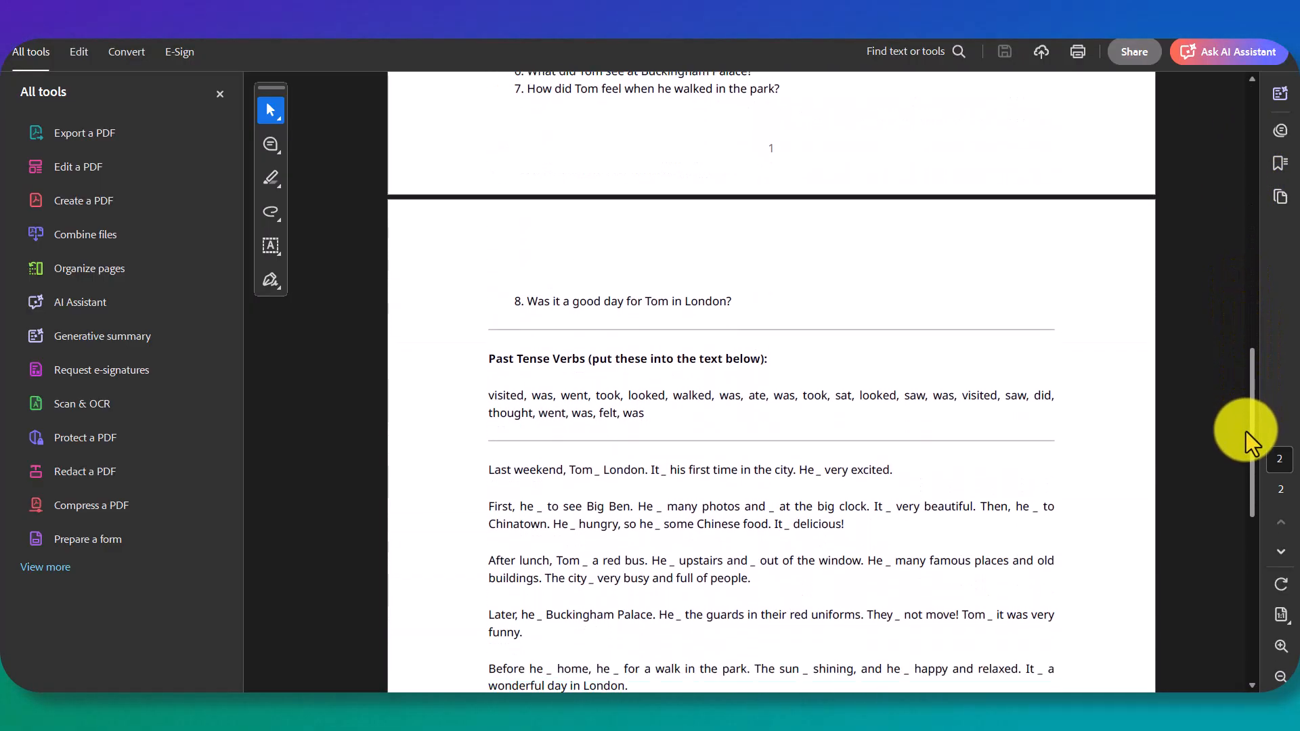
scroll("down", 3)
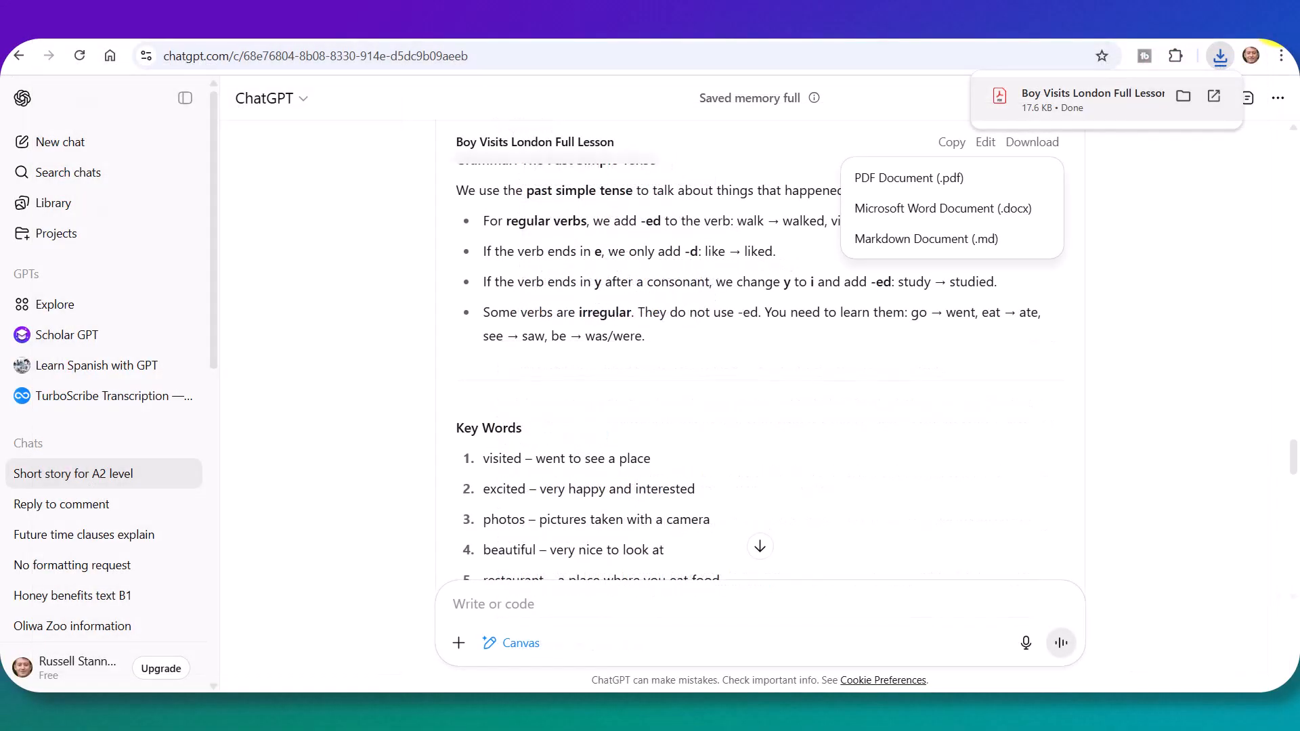
mouse_move(920, 217)
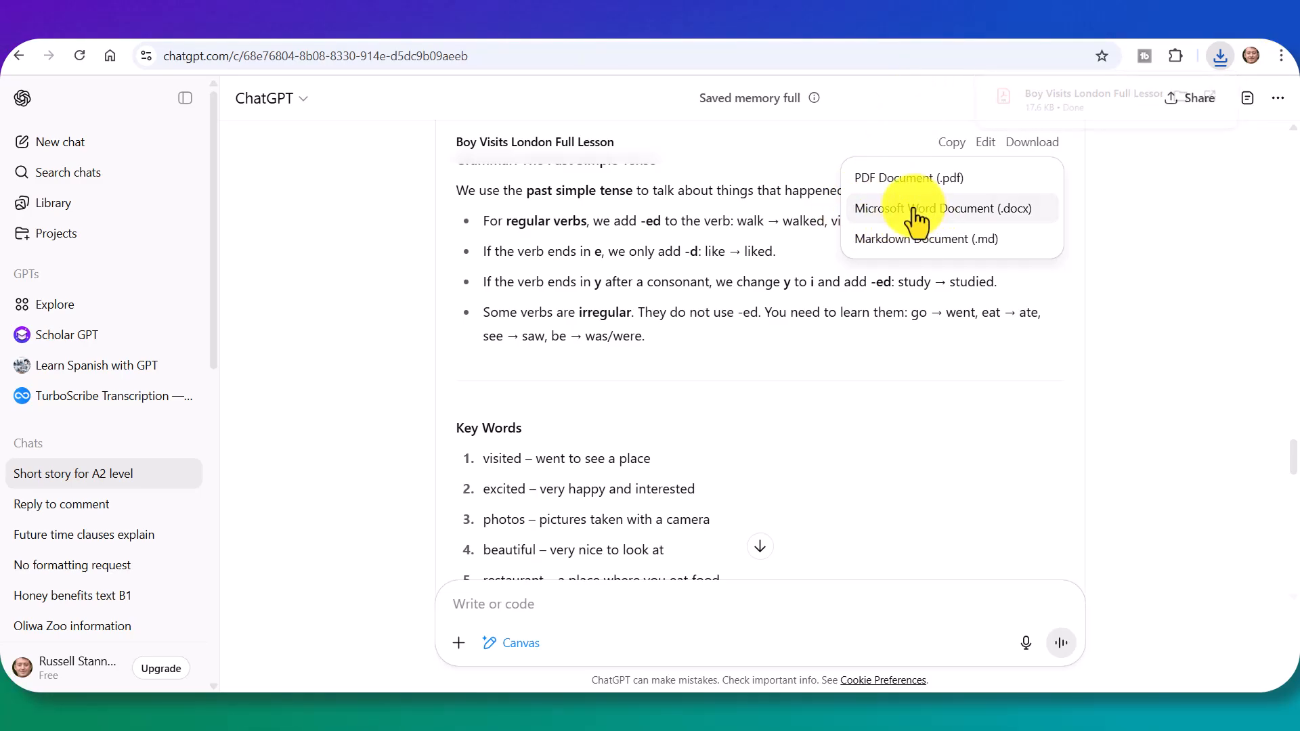
- Download the lesson as a .docx file and open it from the downloads panel
left_click(945, 208)
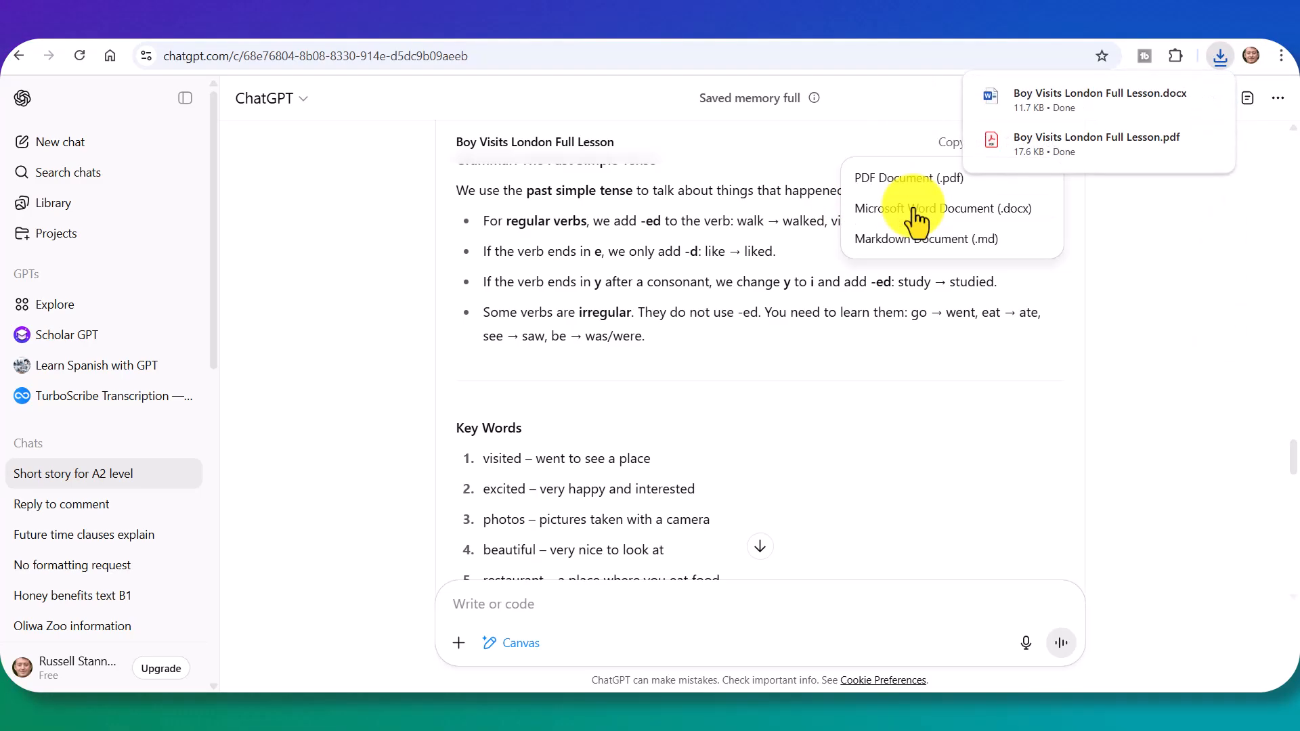
left_click(1100, 98)
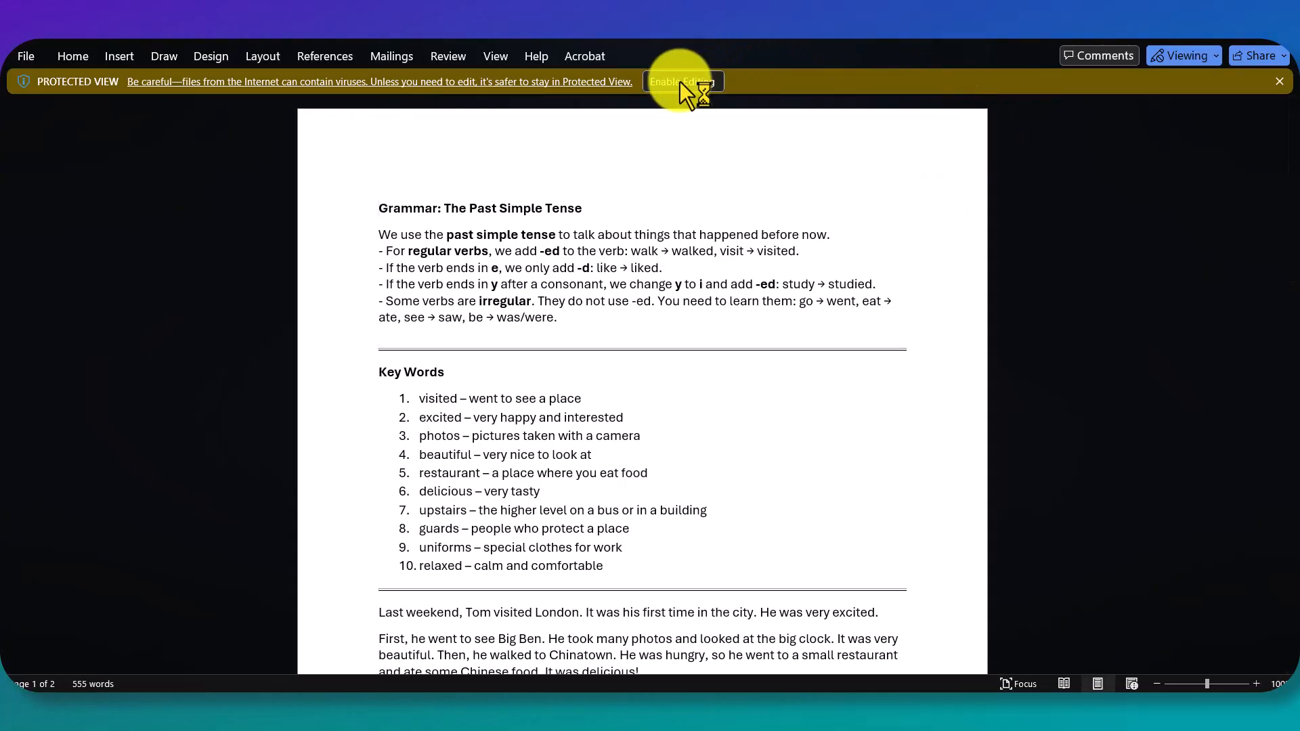
- Enable editing on the lesson and review both pages down to the gap-fill
left_click(681, 81)
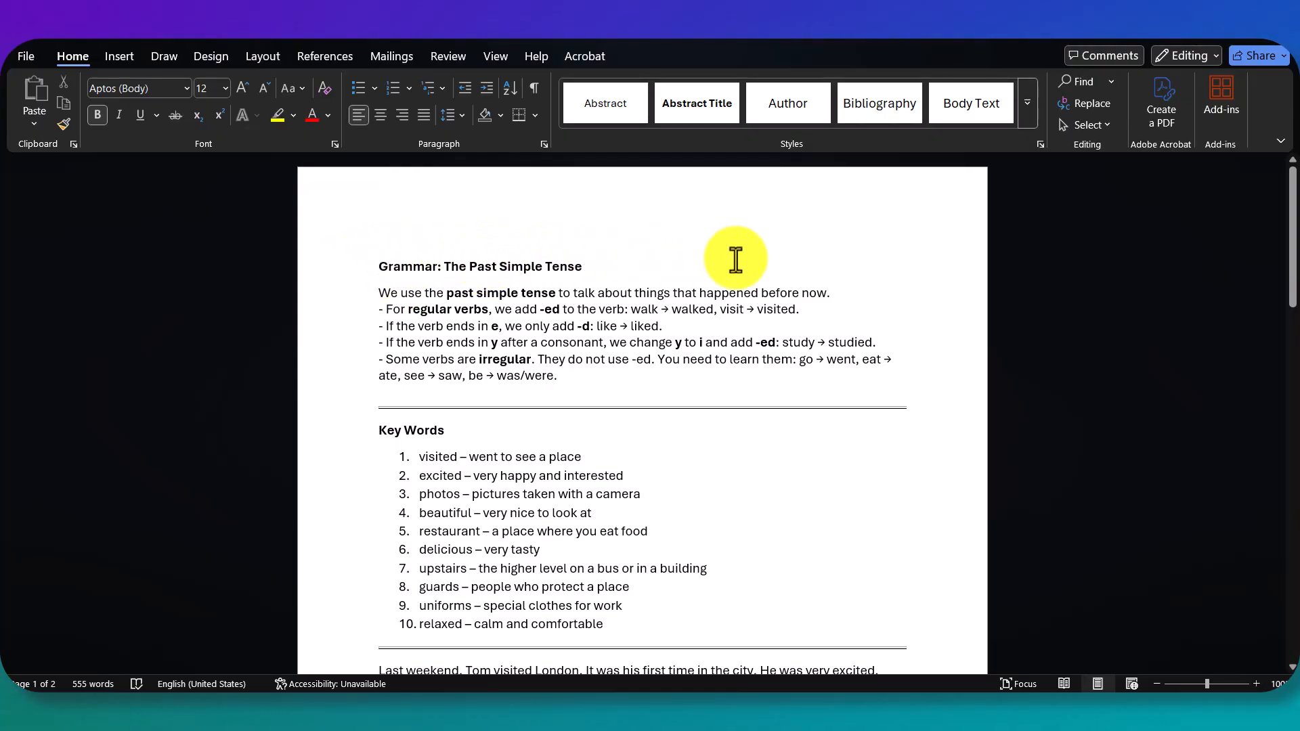
scroll("down", 3)
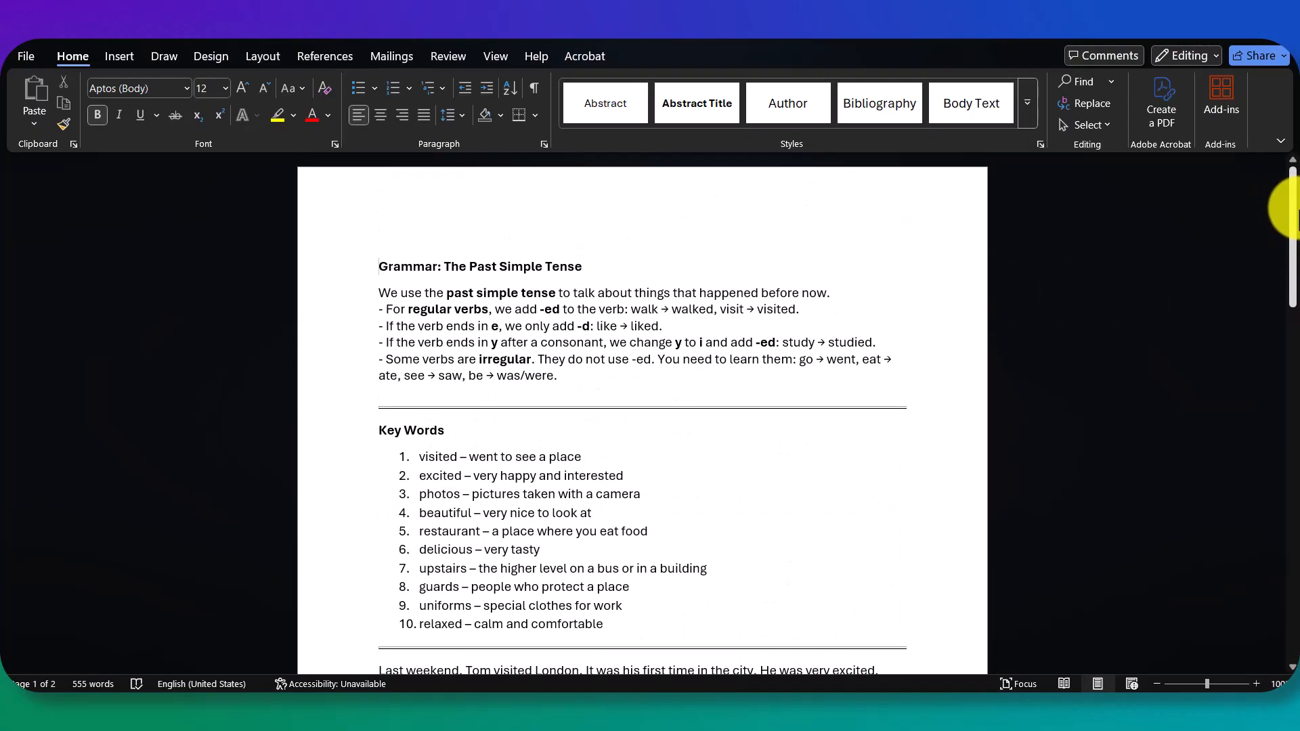
scroll("down", 3)
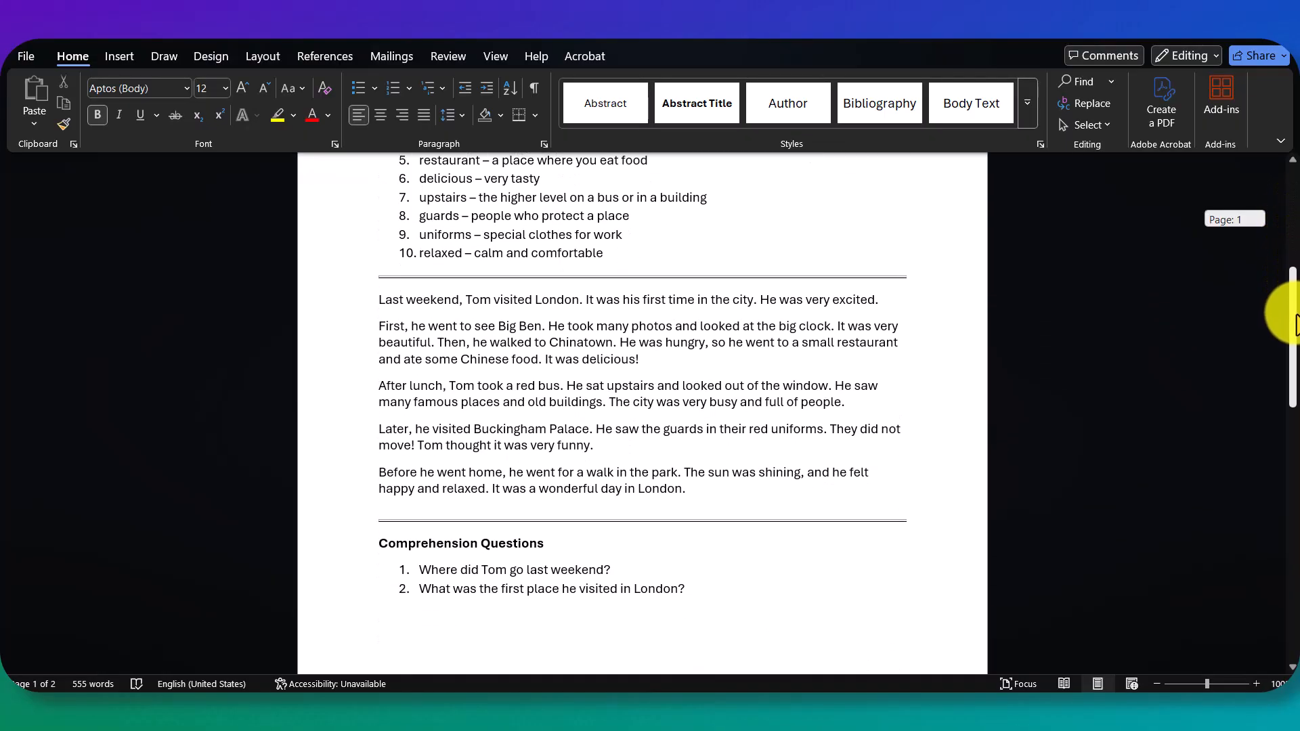
scroll("down", 3)
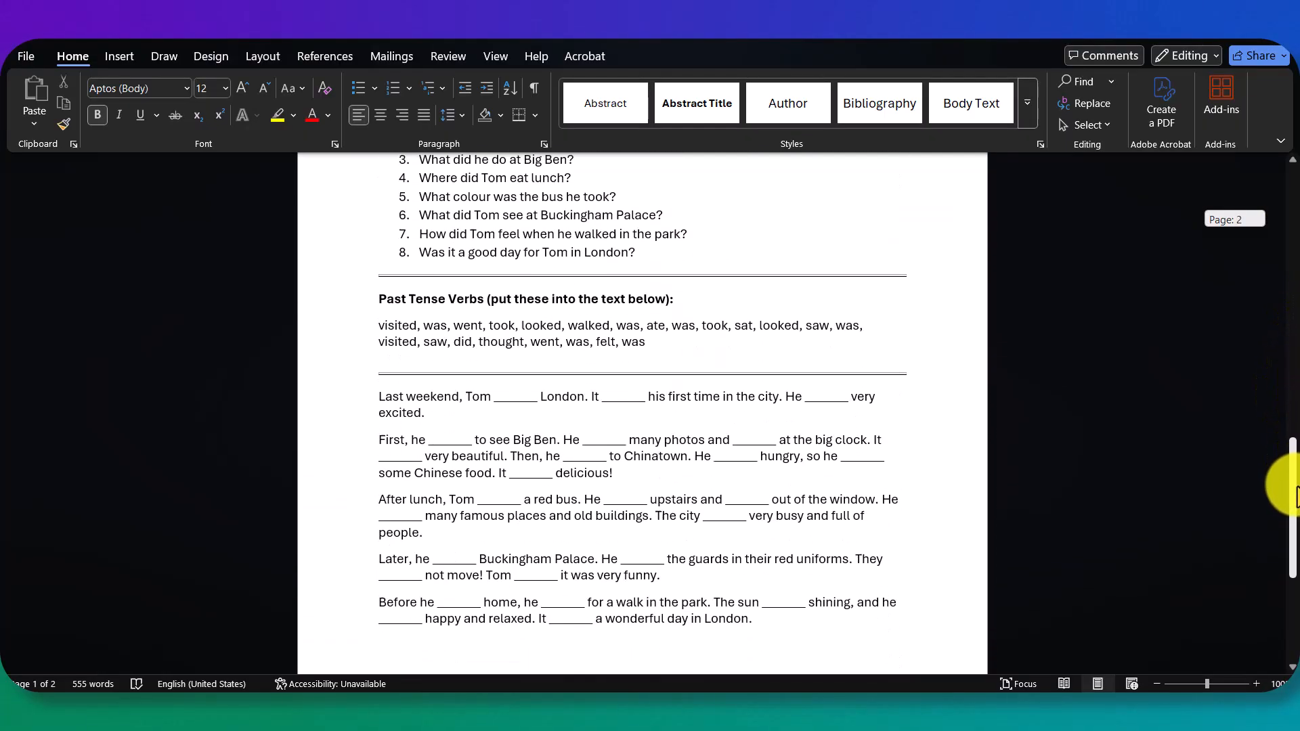
scroll("up", 3)
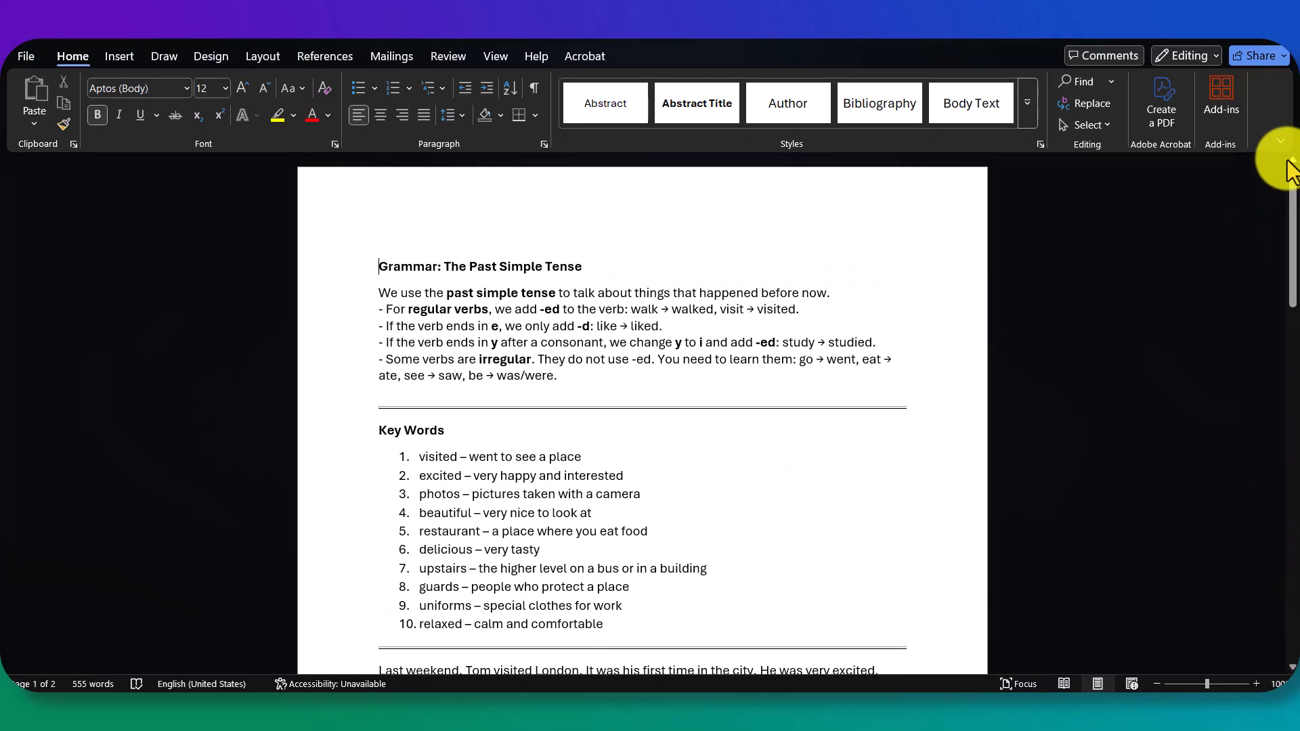
mouse_move(1151, 197)
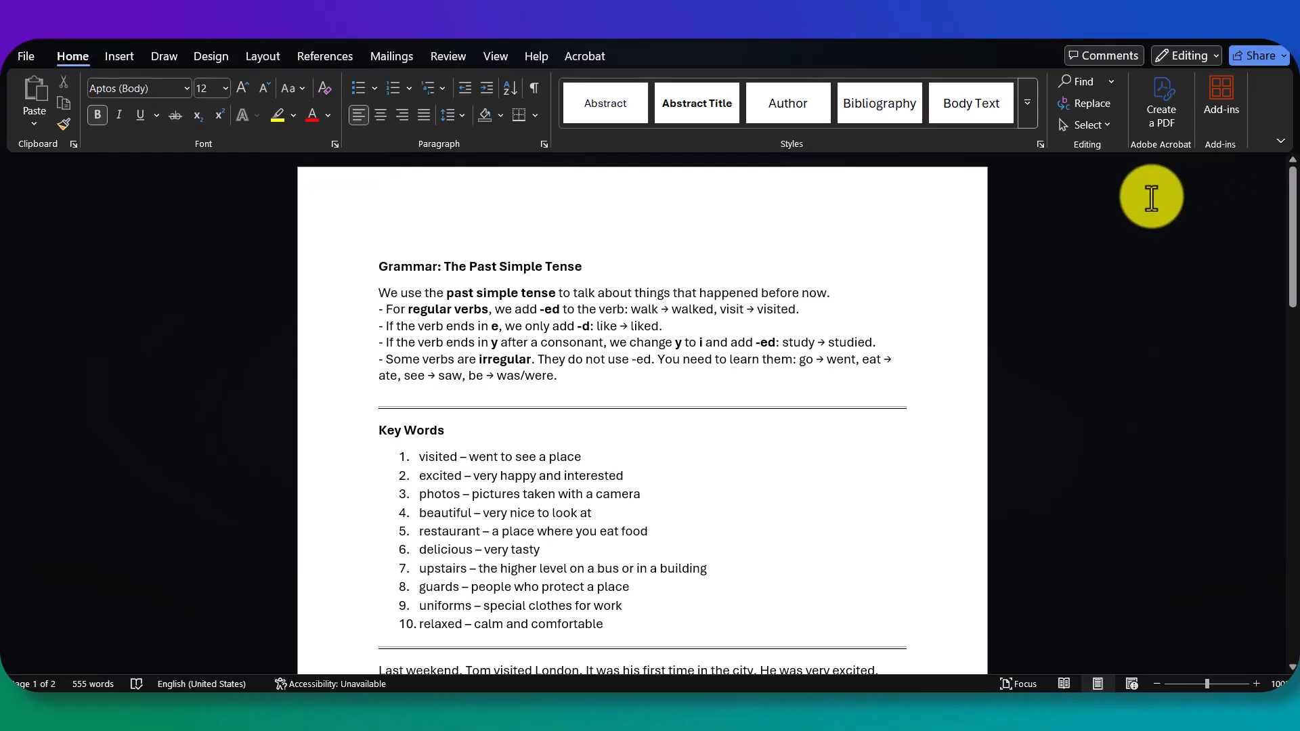